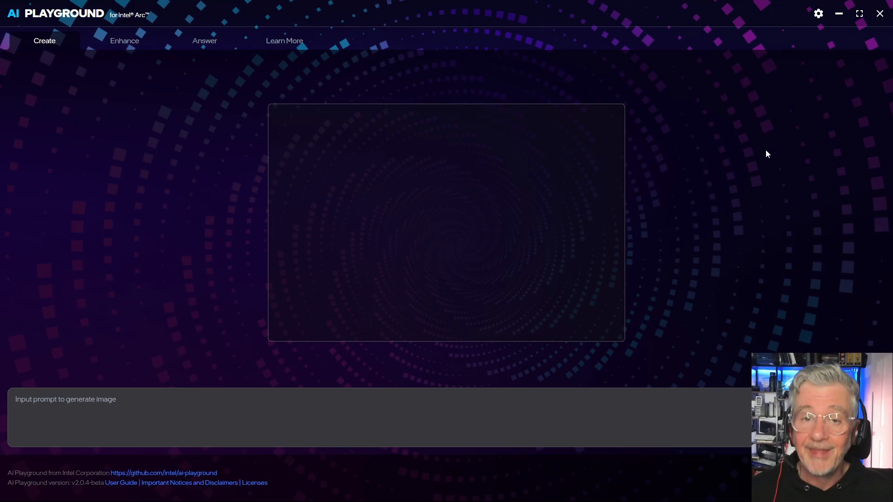
# Switch from AI Playground to the ComfyUI browser tab
pyautogui.press('alt+tab')
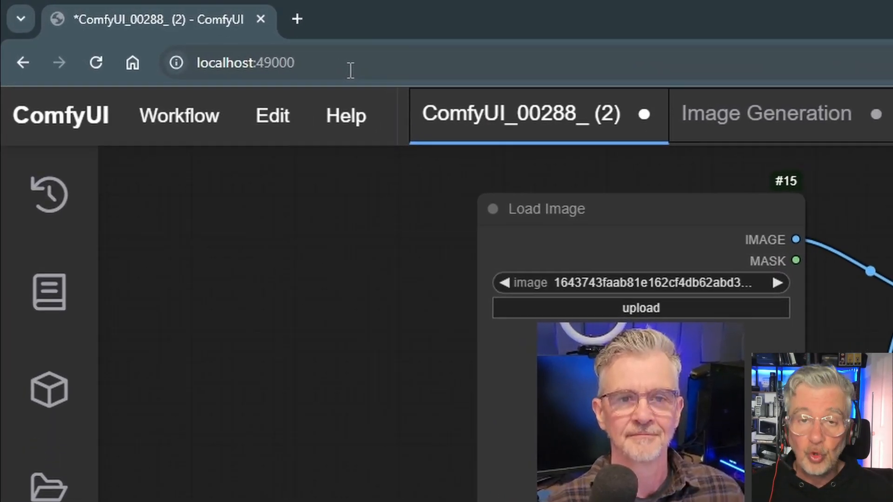
pyautogui.click(244, 62)
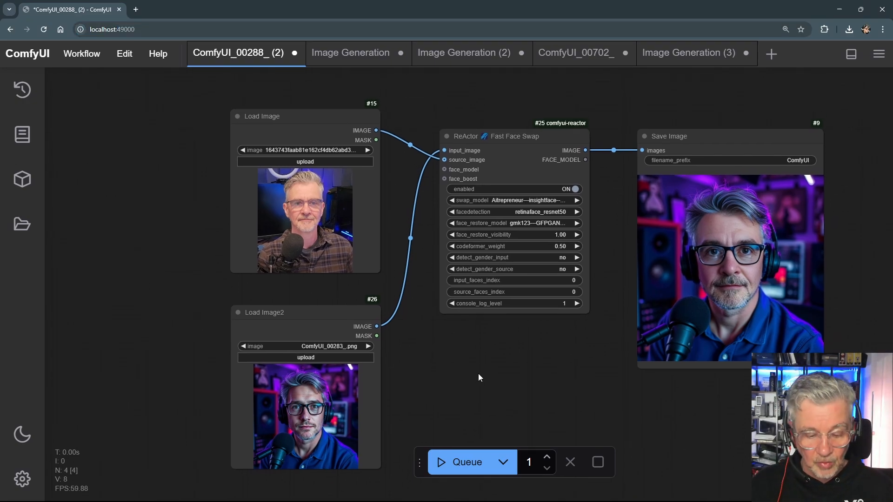
pyautogui.moveTo(485, 371)
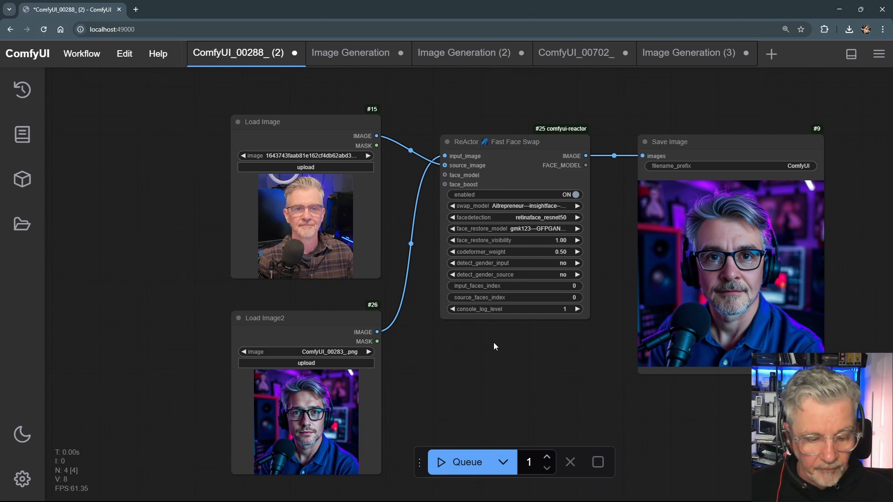
# Start a new workflow from the built-in Image Generation template
pyautogui.click(81, 53)
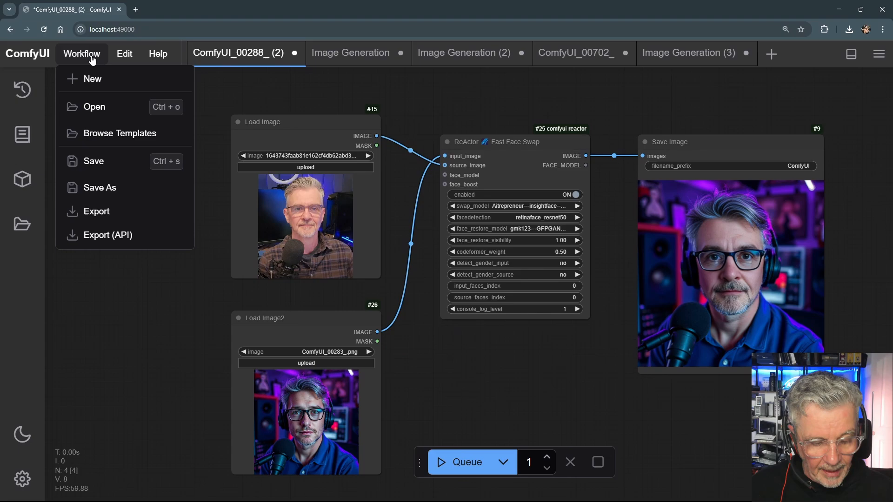
pyautogui.moveTo(119, 133)
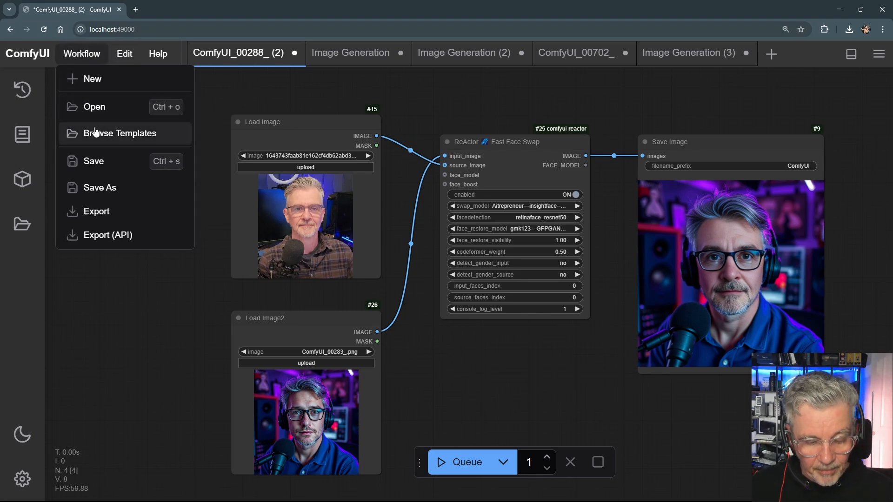
pyautogui.click(120, 133)
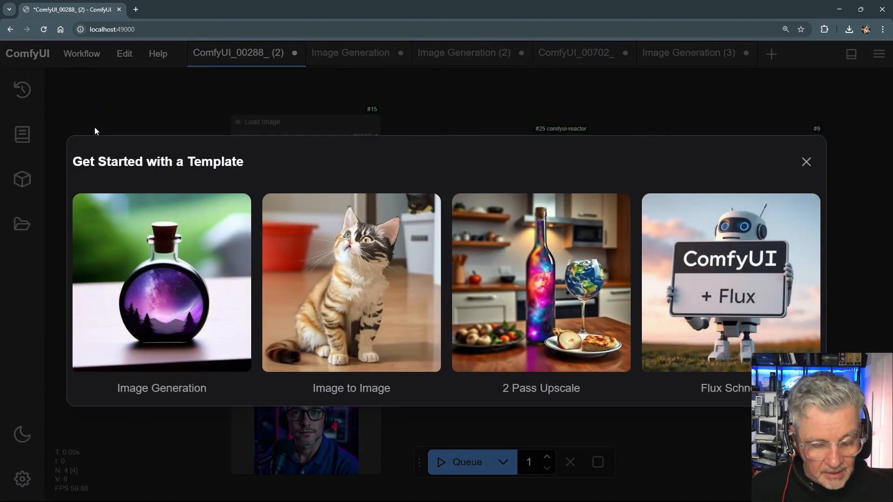
pyautogui.click(161, 282)
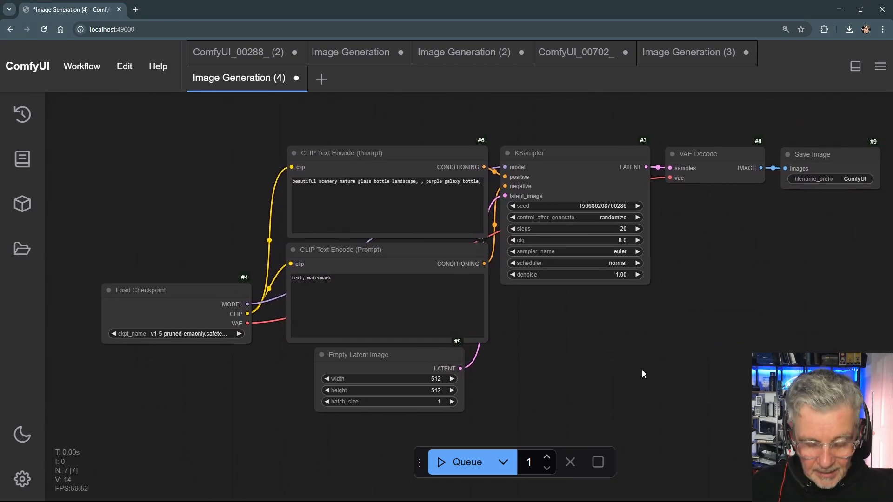
# Queue the template run and dismiss the missing-checkpoint validation error
pyautogui.click(465, 463)
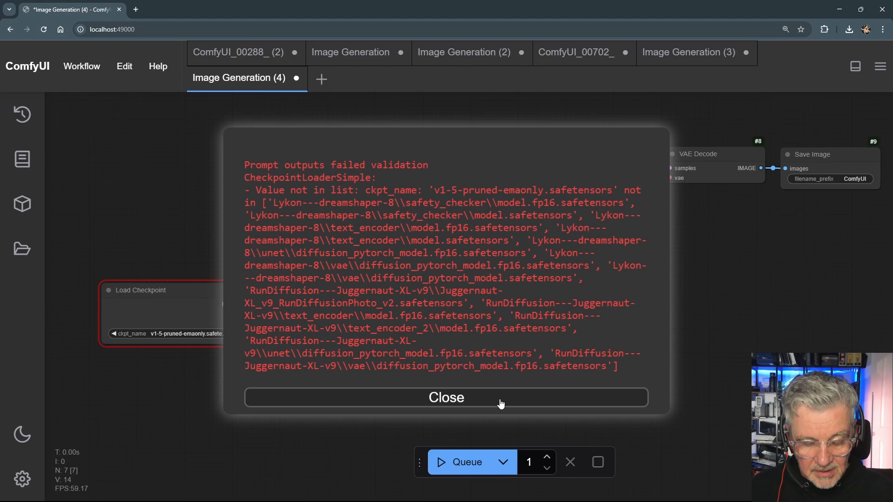
pyautogui.click(445, 397)
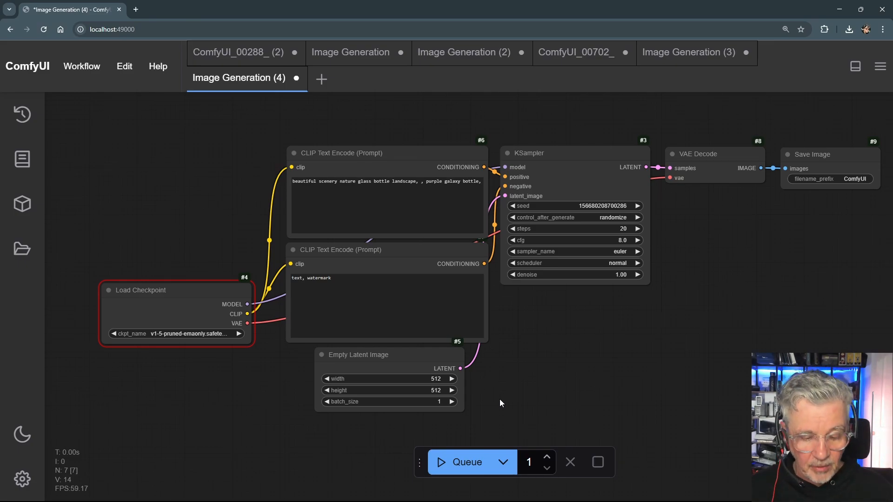
pyautogui.moveTo(157, 173)
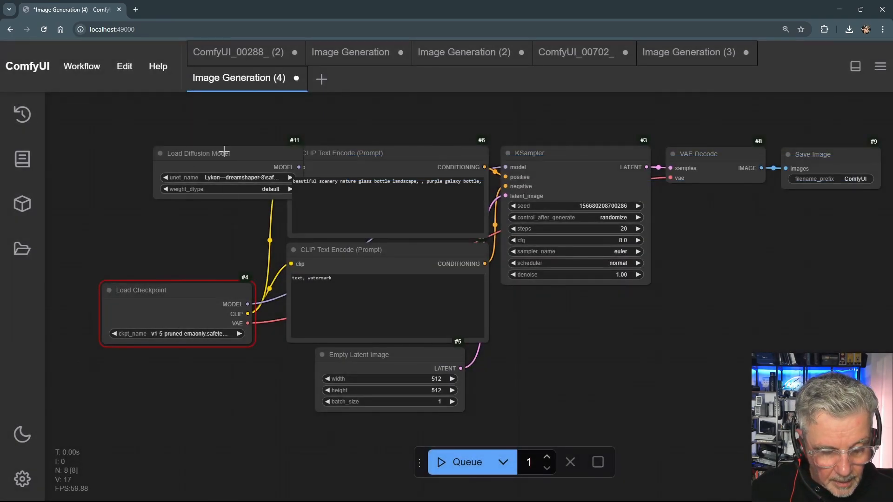
# Connect the DreamShaper Load Diffusion Model node to the KSampler
pyautogui.click(233, 176)
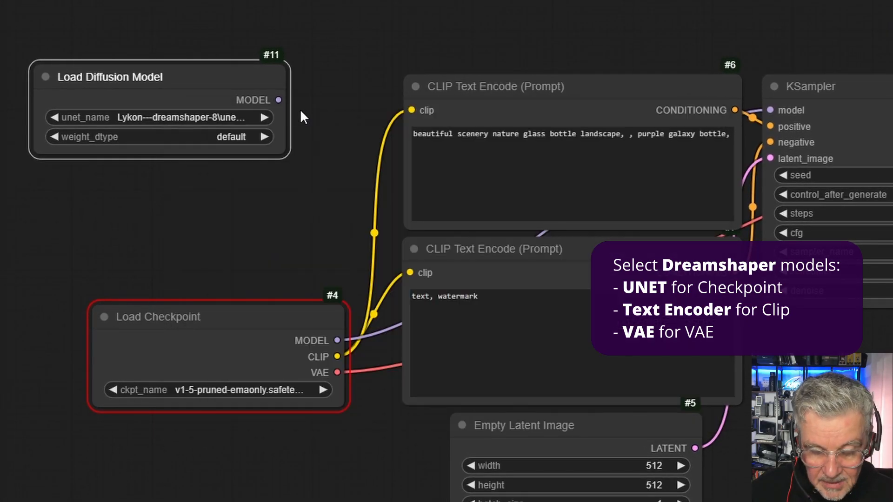
pyautogui.moveTo(278, 99); pyautogui.dragTo(769, 110)
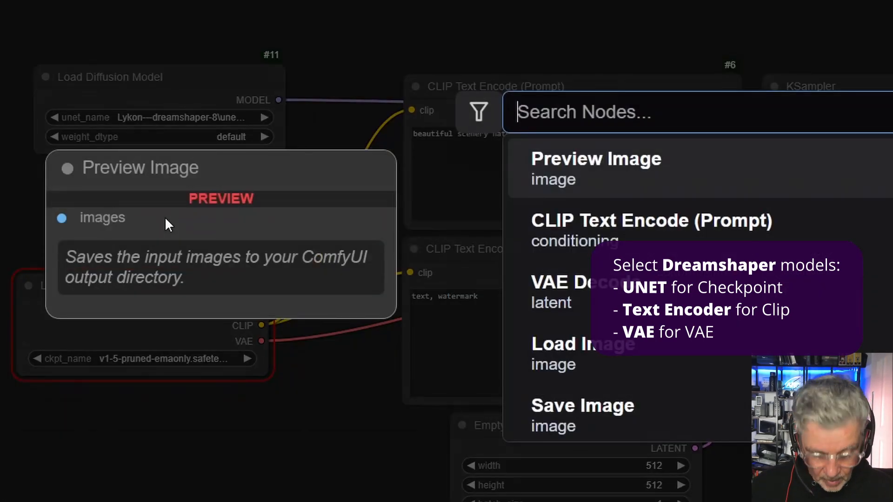
# Add Load CLIP and Load VAE nodes to the graph via node search
pyautogui.write('load')
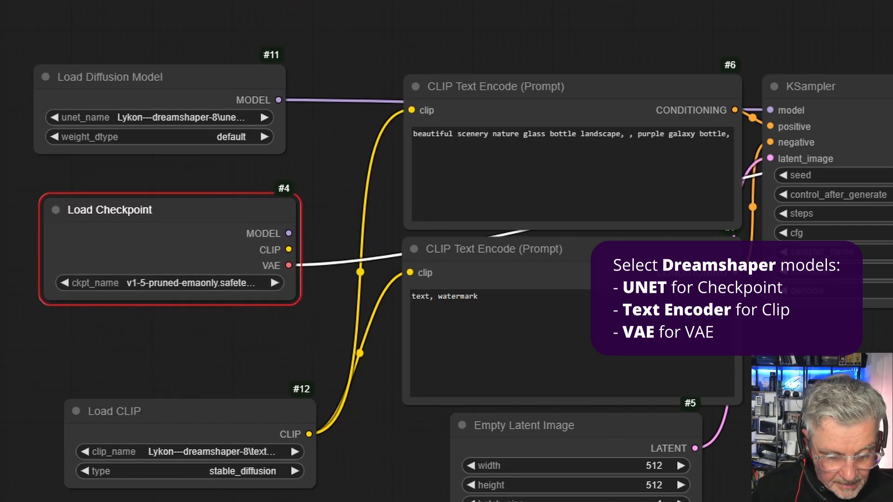
pyautogui.write('load')
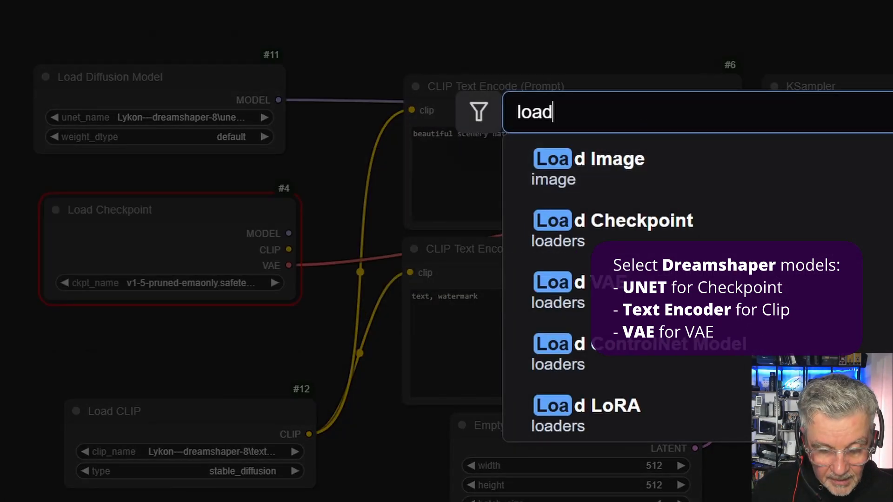
pyautogui.write('va')
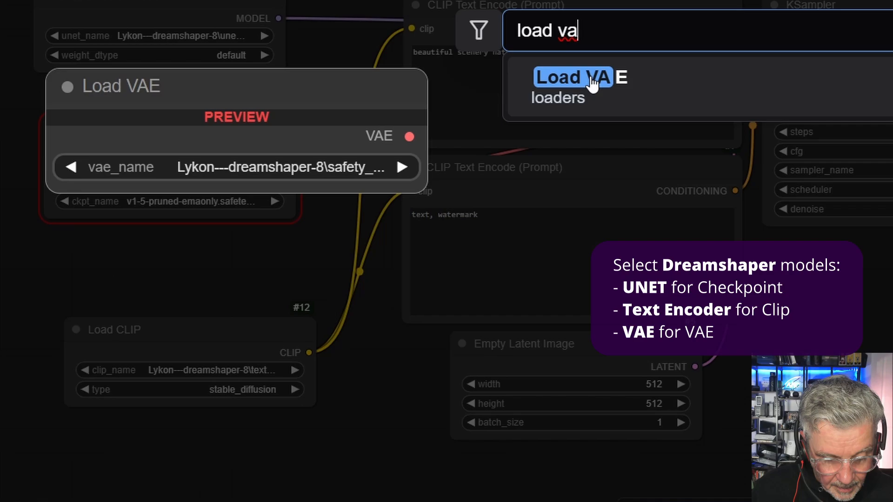
pyautogui.click(572, 77)
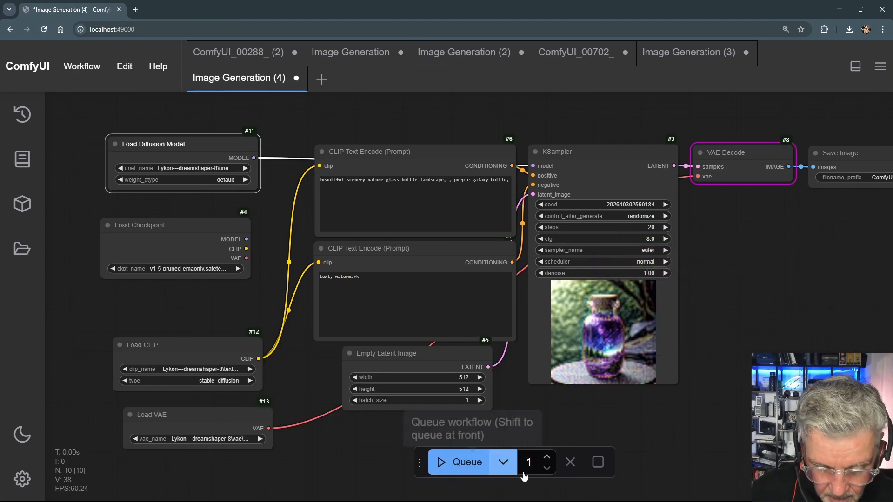
# Queue the rewired DreamShaper workflow to generate the galaxy bottle image
pyautogui.click(466, 462)
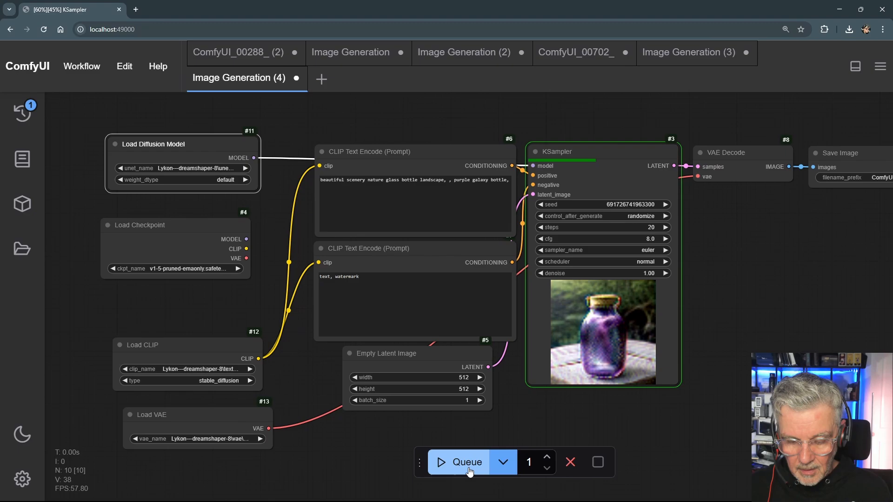
pyautogui.click(459, 462)
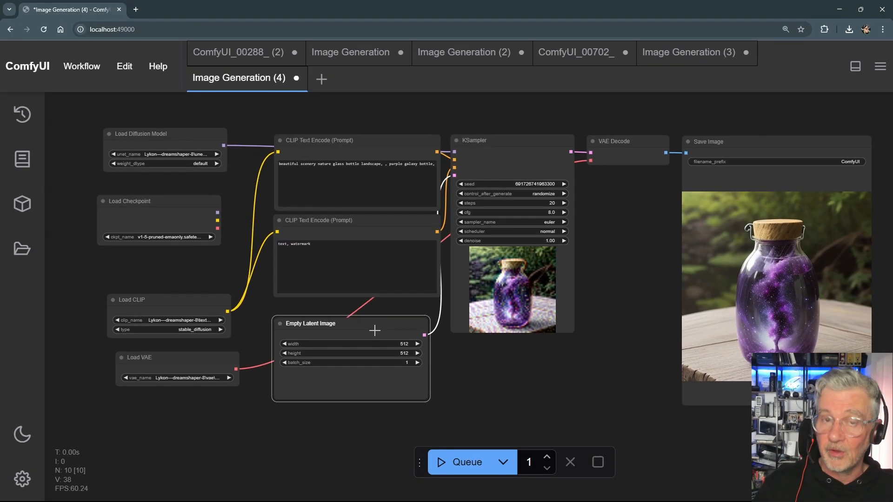
pyautogui.moveTo(502, 368)
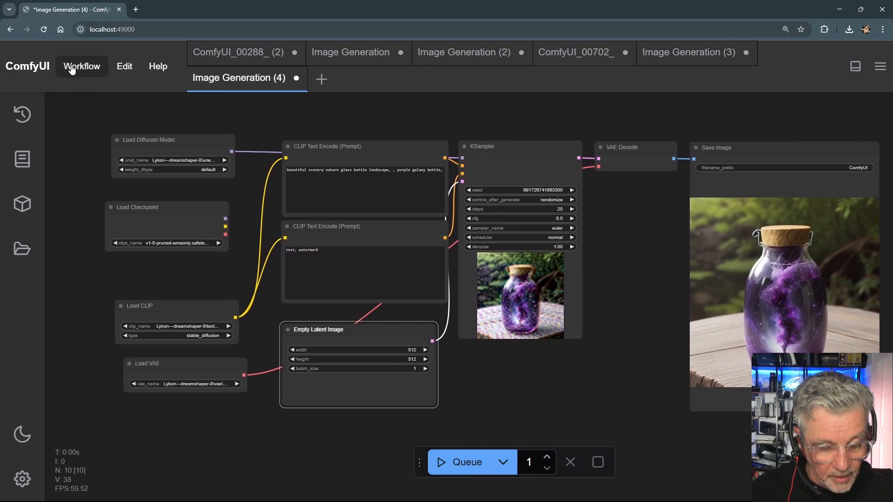
# Export the workflow as SD1-5-WF and switch to the AI Playground workflows folder
pyautogui.click(81, 66)
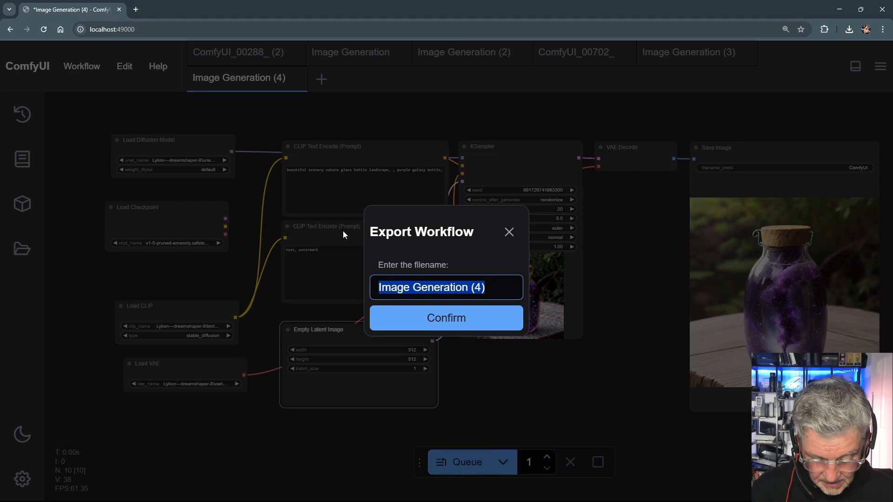
pyautogui.write('SD-5-WF')
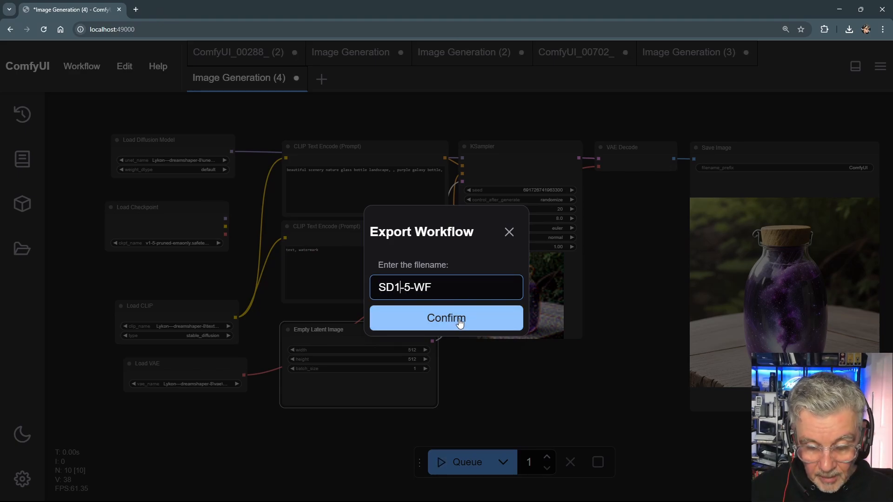
pyautogui.click(445, 318)
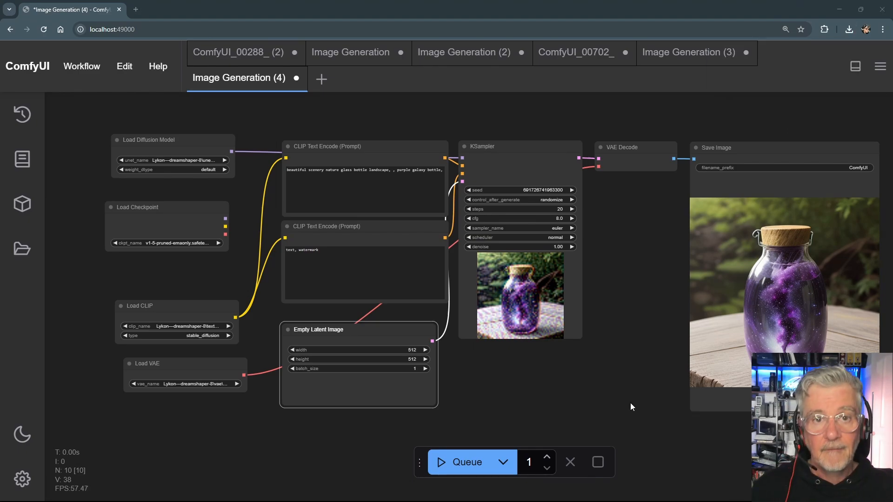
pyautogui.press('alt+tab')
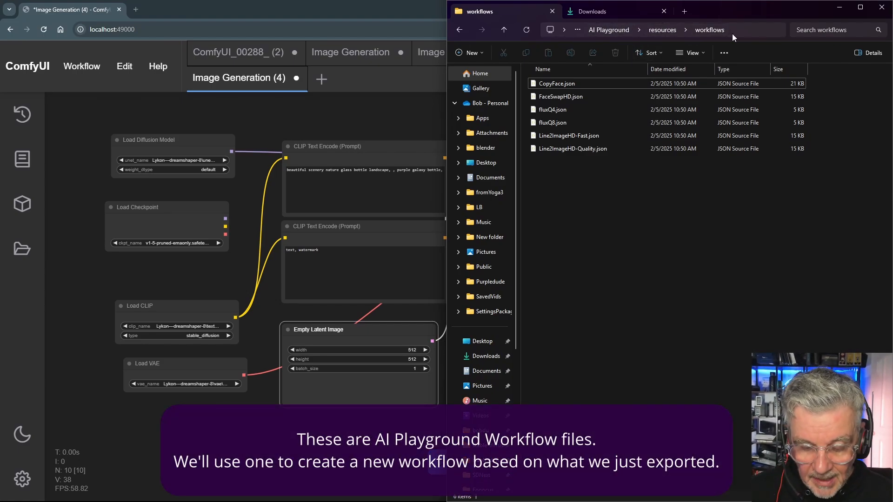
# Select fluxQ4.json in the workflows folder as the file to copy
pyautogui.click(551, 109)
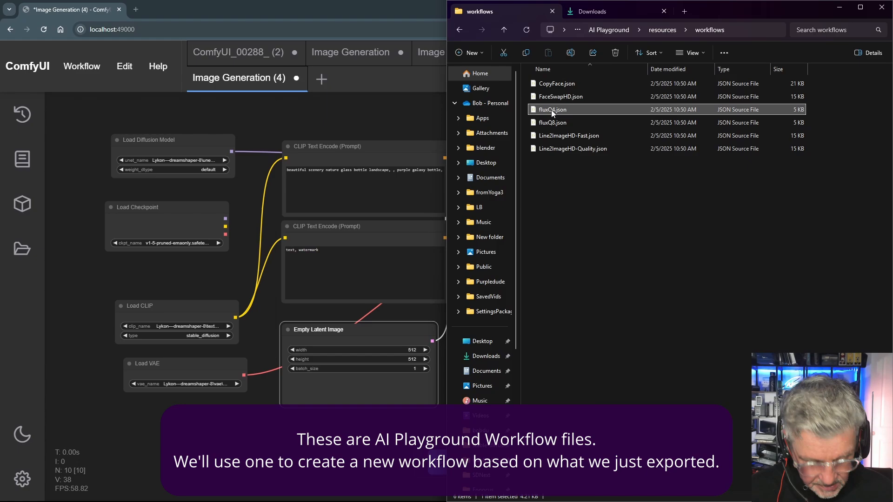
pyautogui.moveTo(623, 275)
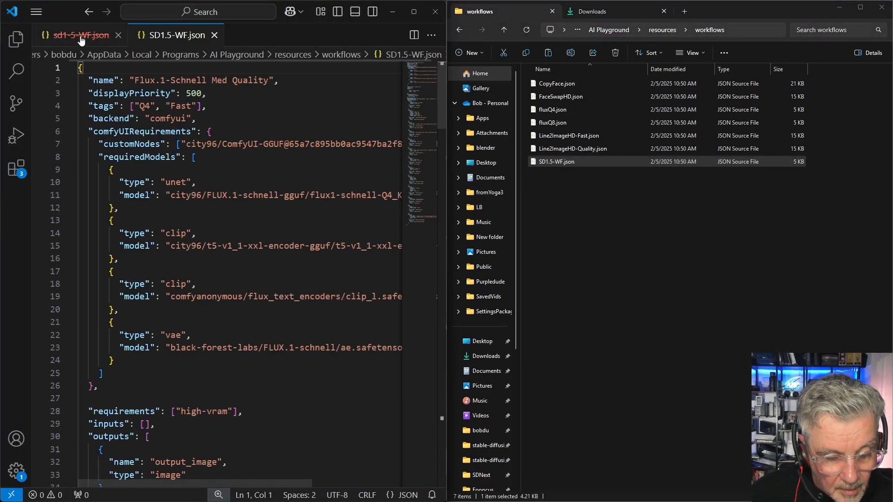
# Close the outdated duplicate and open the SD1.5-WF.json copy in Visual Studio Code
pyautogui.click(118, 35)
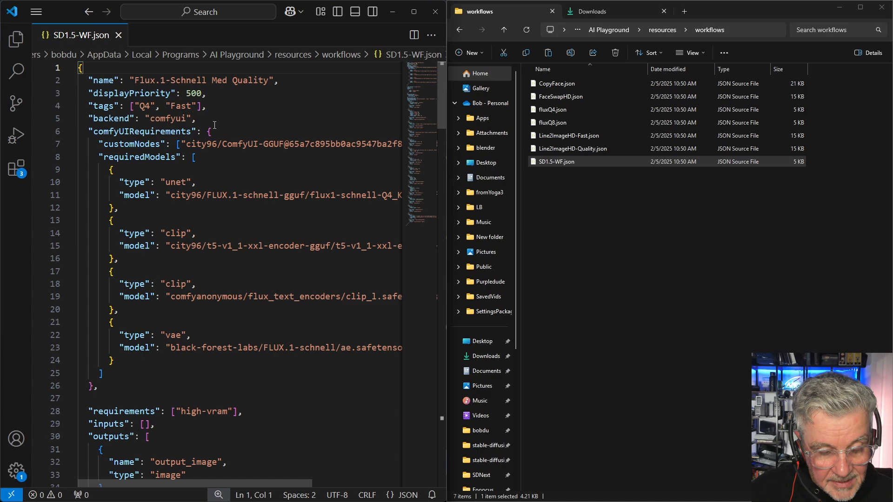
pyautogui.doubleClick(168, 80)
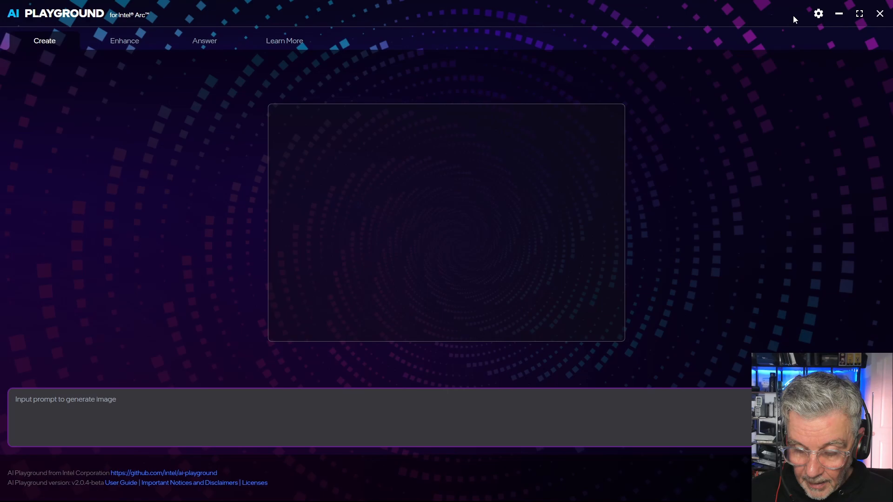
# Open AI Playground's image settings panel and return to SD1.5-WF.json in VS Code
pyautogui.click(818, 13)
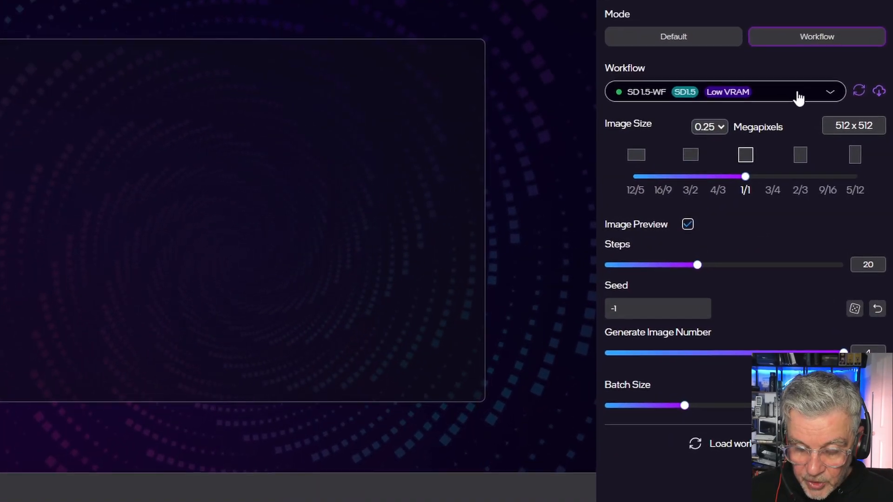
pyautogui.click(725, 91)
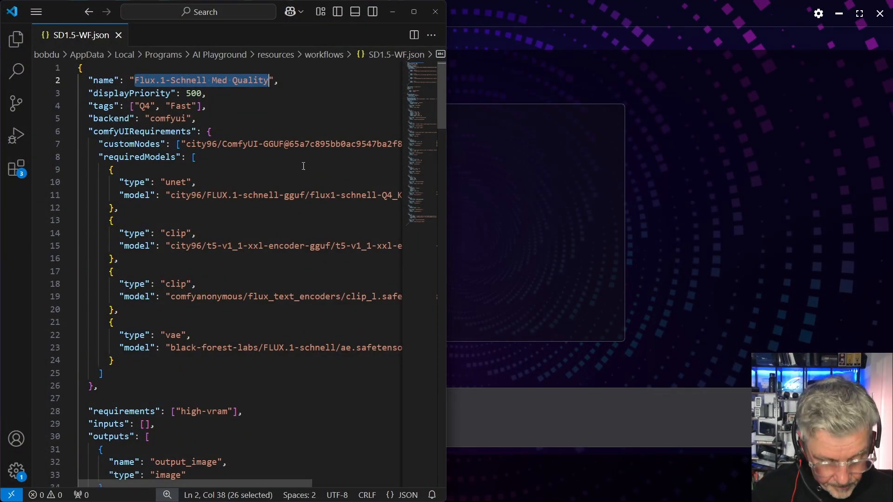
# Set the workflow's name value to SD1.5-WF and save the file
pyautogui.write('SD1",')
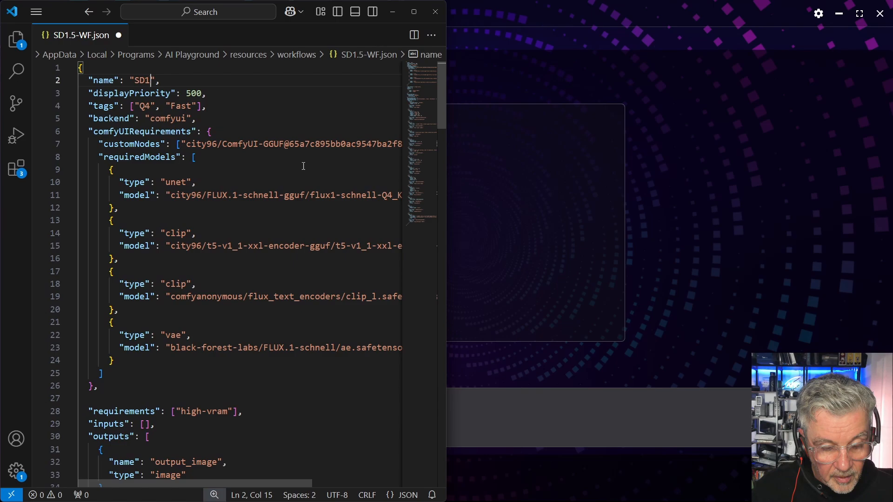
pyautogui.write('.5-WF')
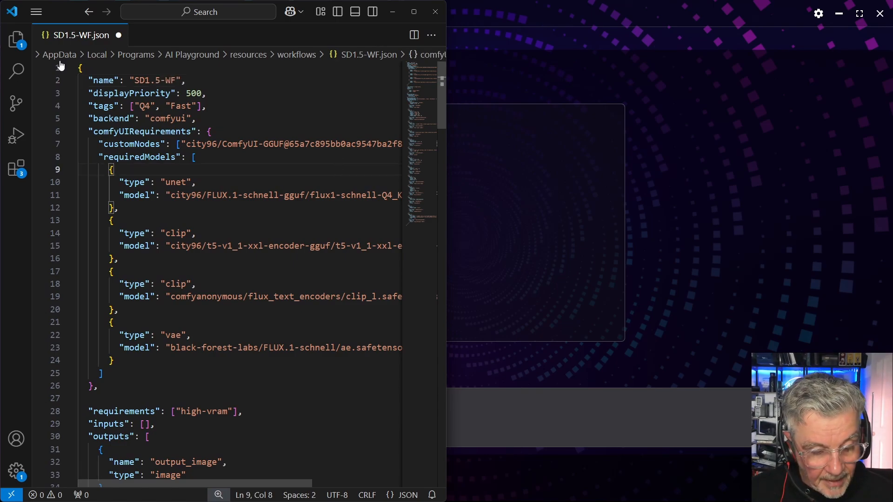
pyautogui.click(36, 11)
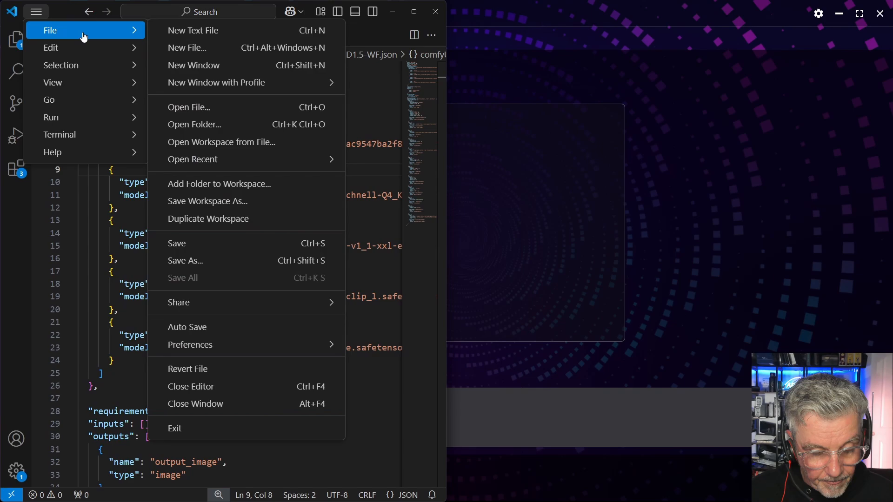
# Return to the AI Playground window
pyautogui.press('alt+tab')
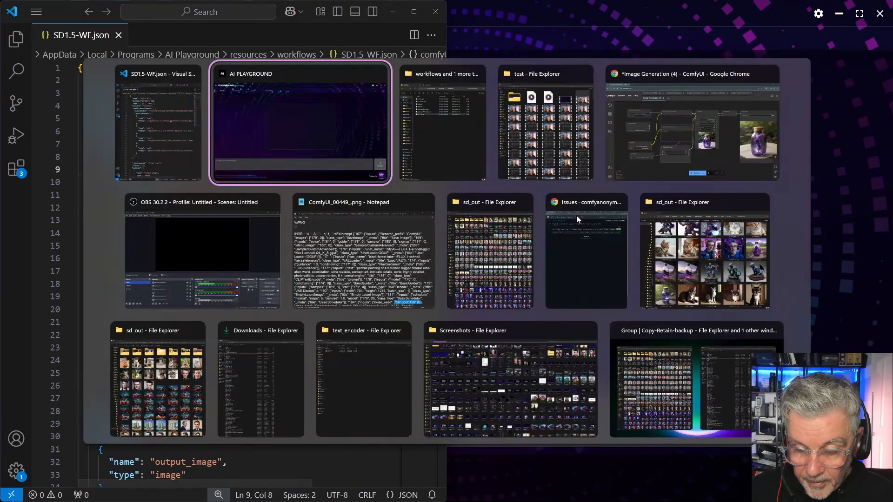
pyautogui.click(299, 123)
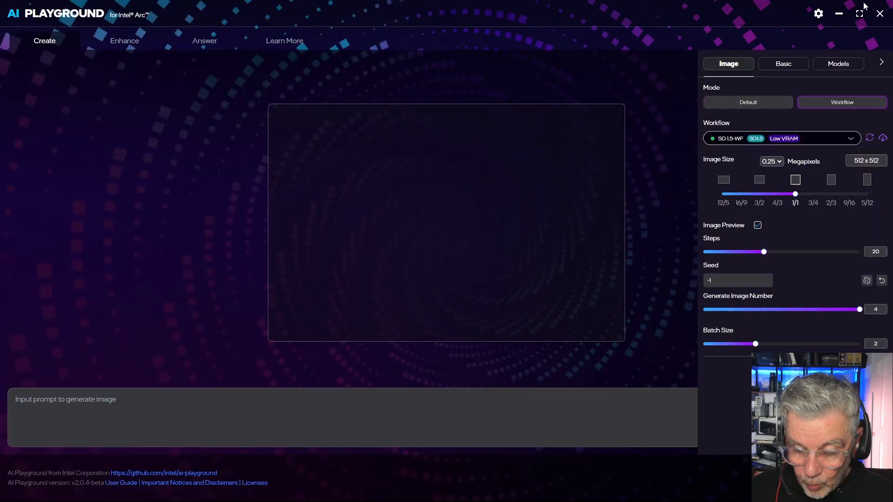
# Toggle Default then Workflow mode to reload, and check SD1.5-WF in the Workflow list
pyautogui.click(748, 102)
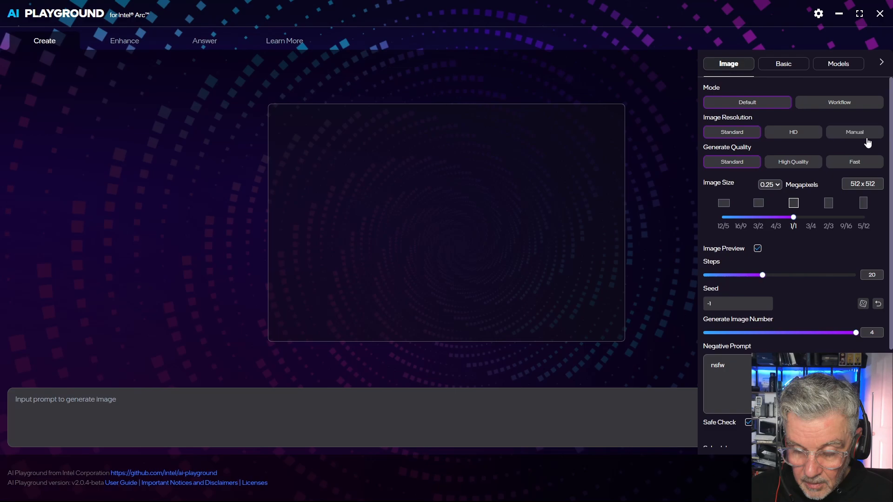
pyautogui.click(838, 103)
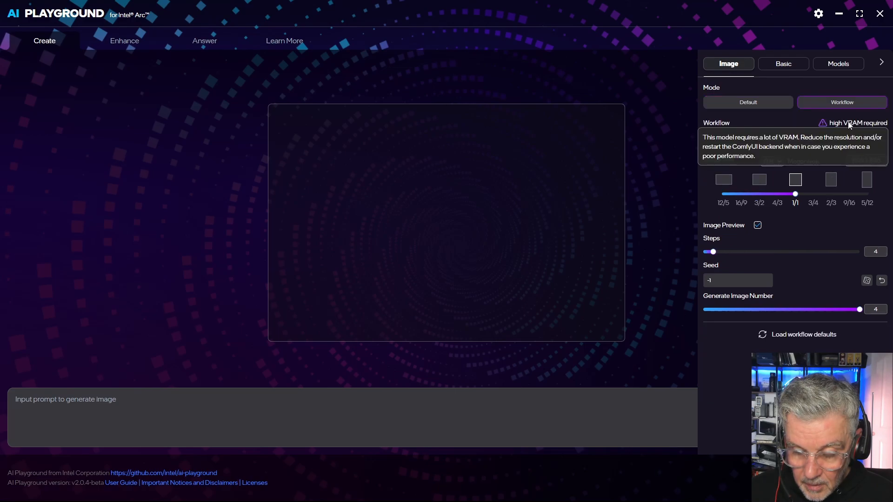
pyautogui.click(785, 138)
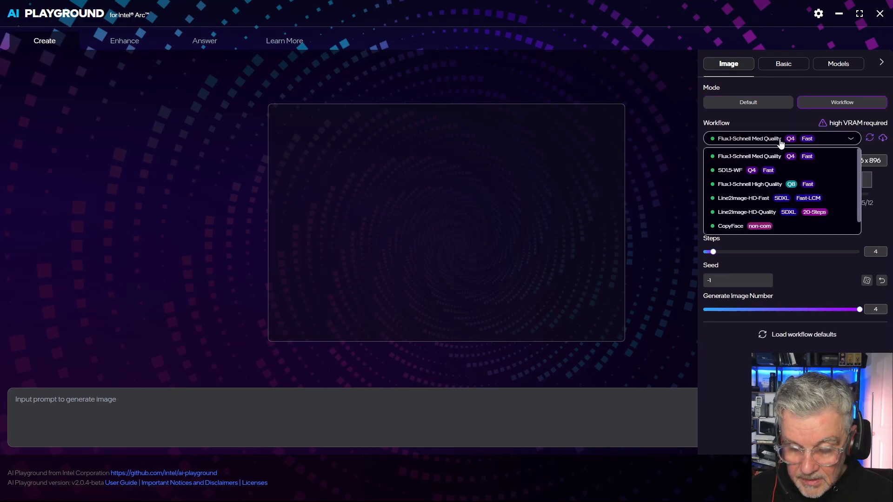
pyautogui.moveTo(793, 169)
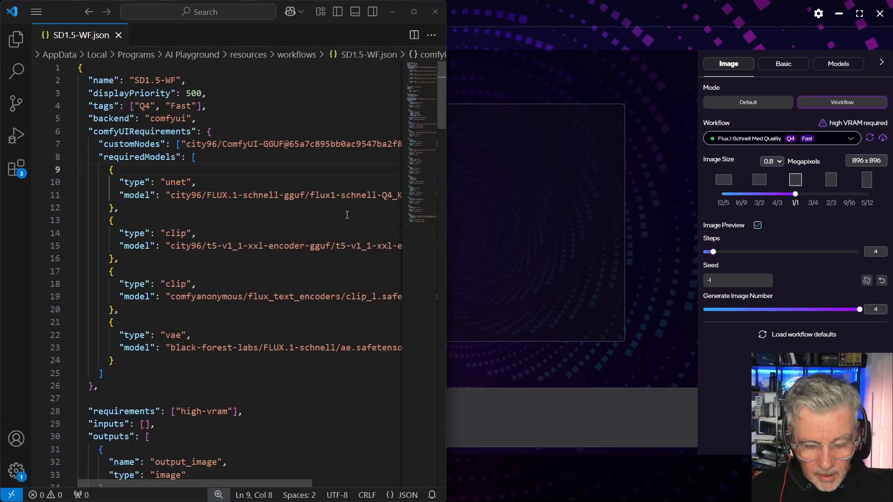
pyautogui.press('alt+tab')
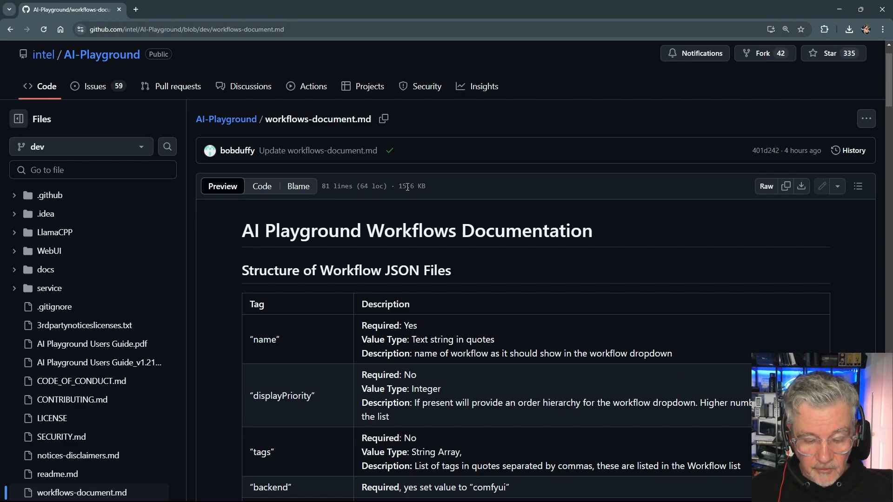
# Read through the workflow JSON tag table, briefly checking the SD1.5-WF.json editor in between
pyautogui.scroll(-3)
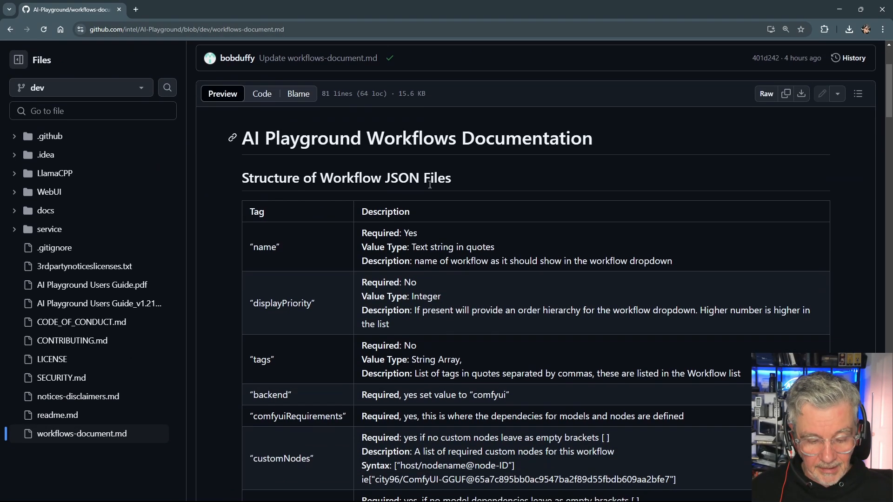
pyautogui.scroll(-3)
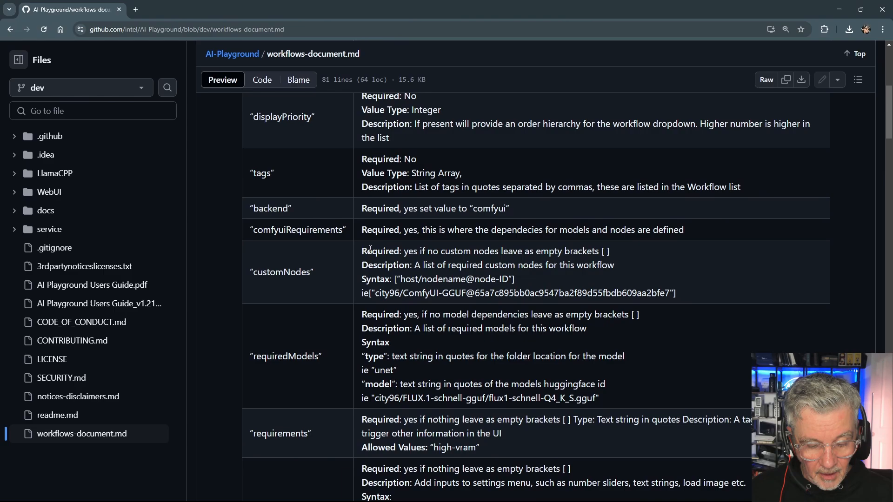
pyautogui.press('alt+tab')
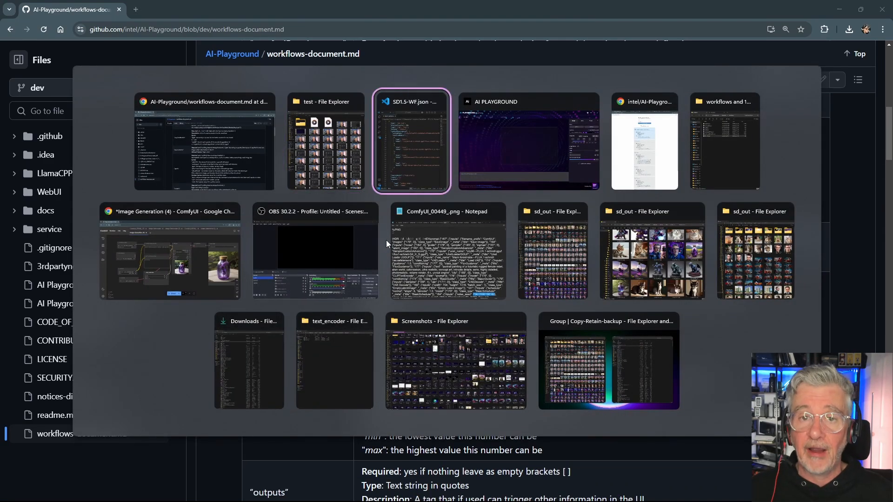
pyautogui.click(411, 141)
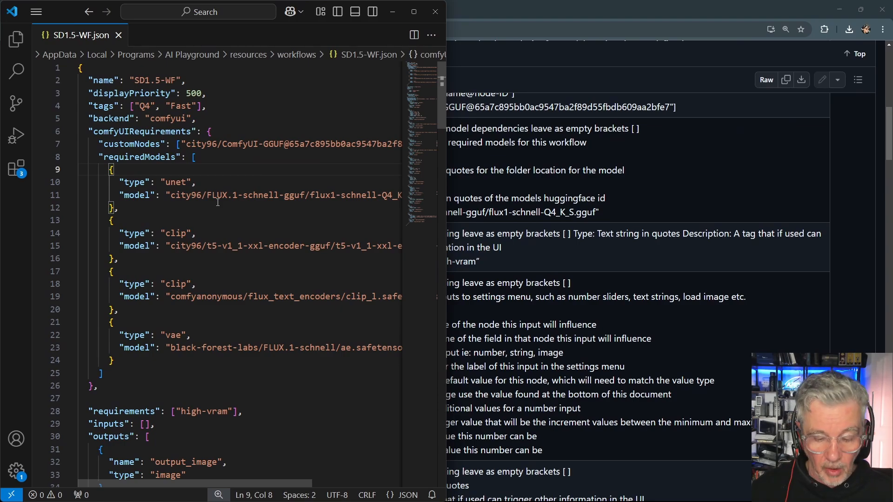
pyautogui.press('alt+tab')
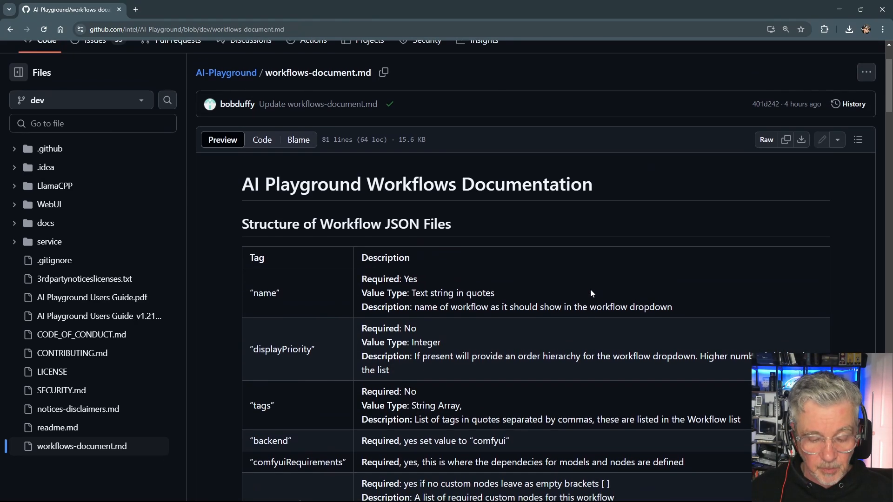
pyautogui.scroll(-3)
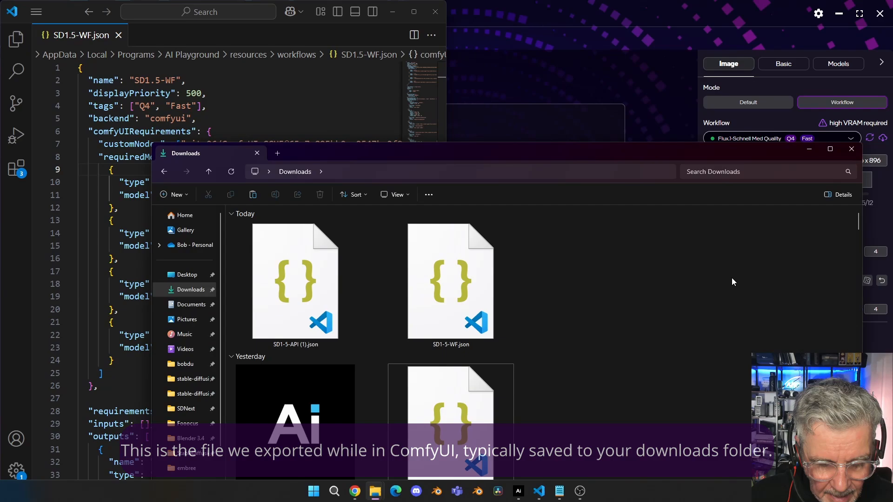
# Fill SD1.5-WF.json's comfyUiApiWorkflow block with the exported DreamShaper, CLIP and VAE loader nodes
pyautogui.doubleClick(450, 281)
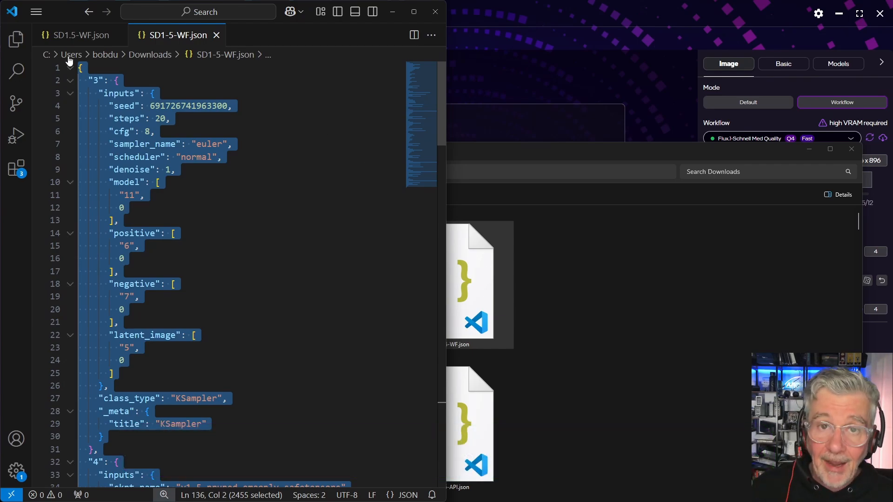
pyautogui.click(74, 34)
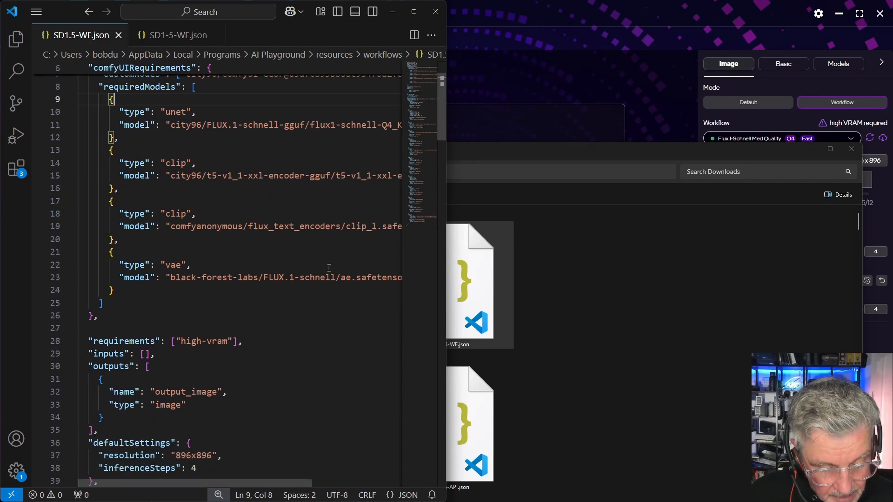
pyautogui.scroll(-3)
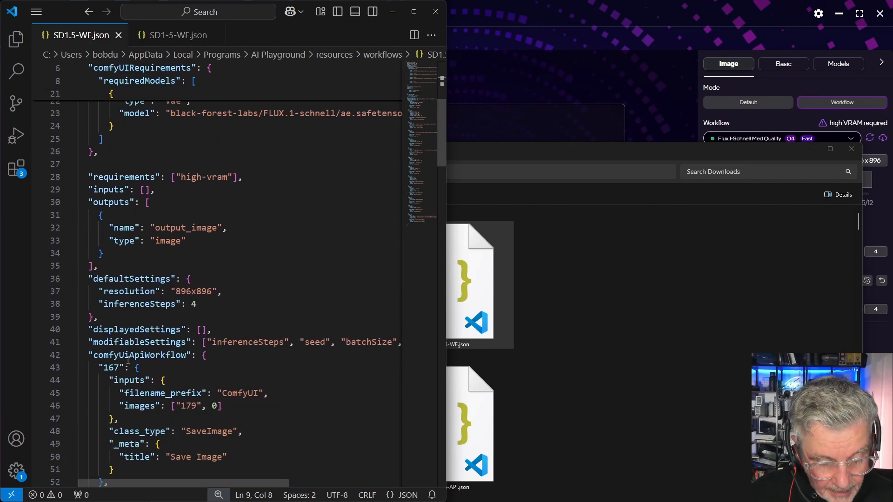
pyautogui.doubleClick(138, 354)
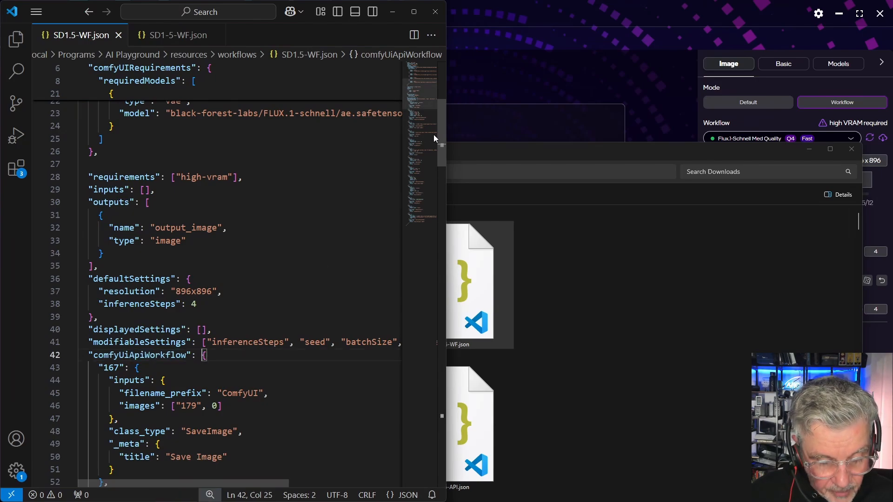
pyautogui.scroll(-3)
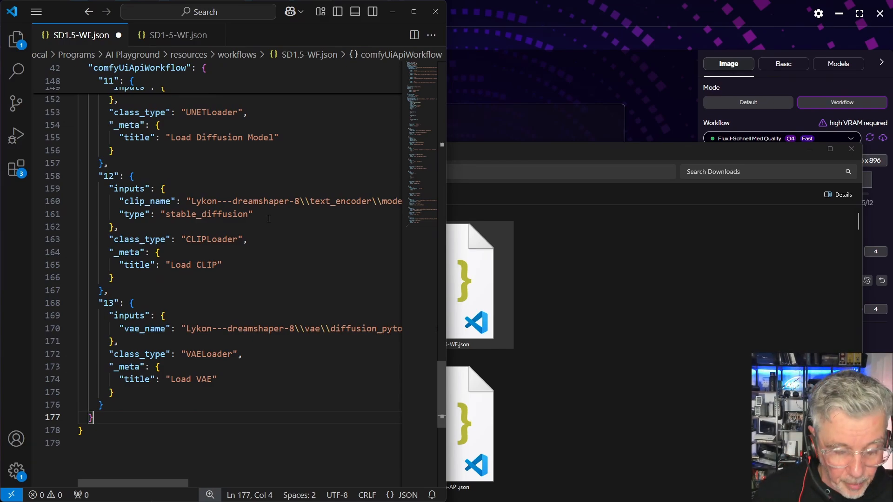
pyautogui.moveTo(298, 289)
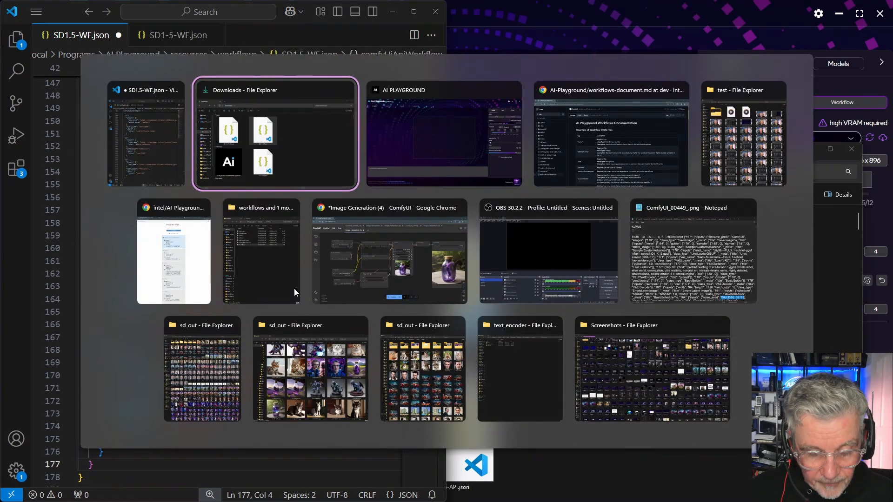
pyautogui.click(390, 250)
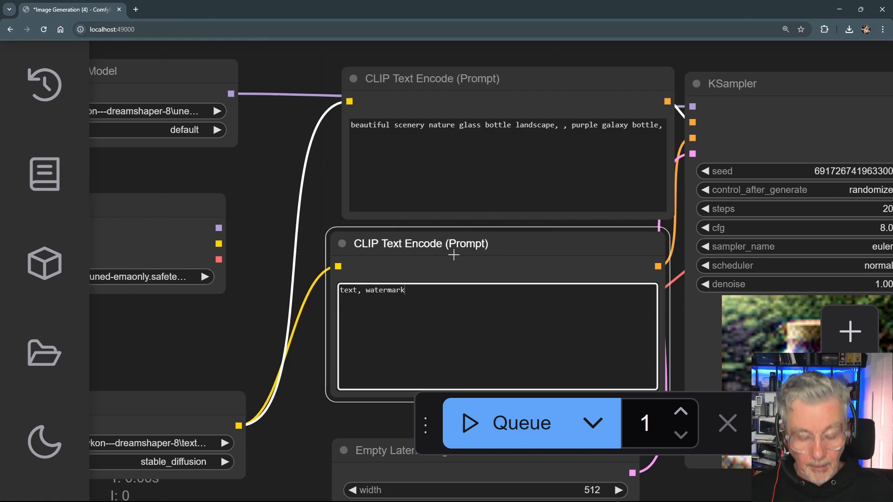
pyautogui.press('alt+tab')
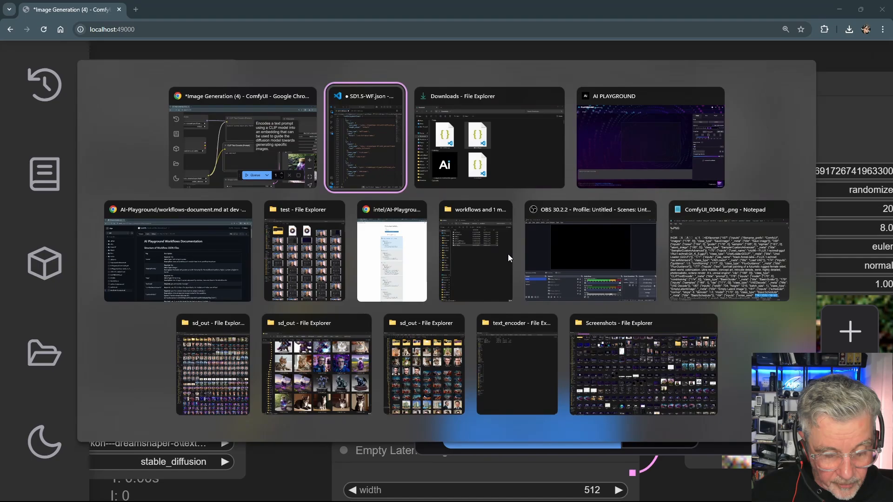
pyautogui.click(366, 137)
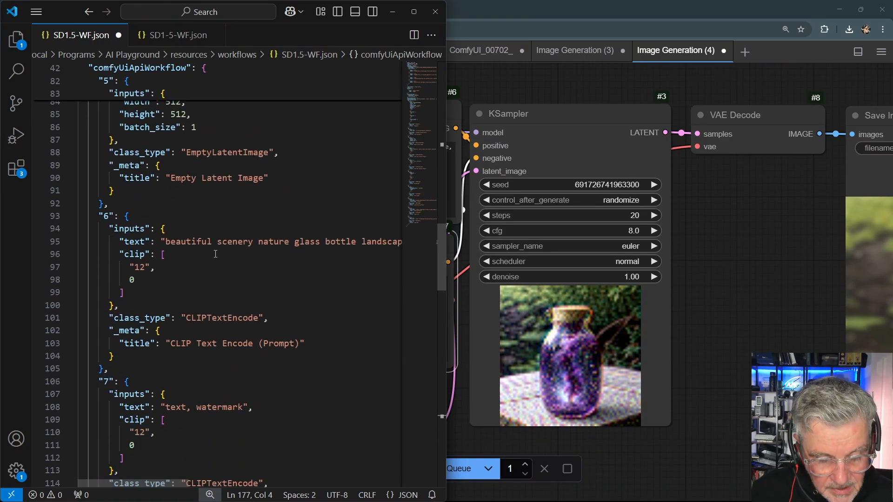
# Title node 6's text-encode "prompt" and node 7's "negativePrompt" in the _meta fields
pyautogui.doubleClick(187, 242)
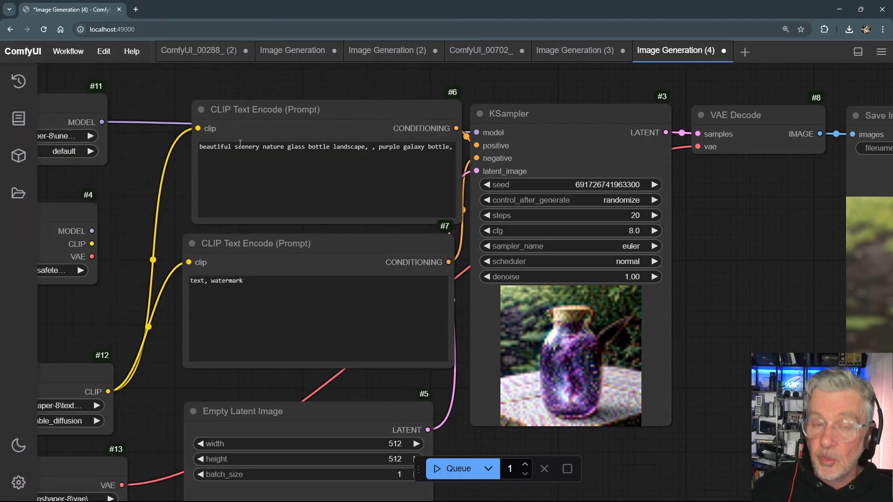
pyautogui.moveTo(424, 200)
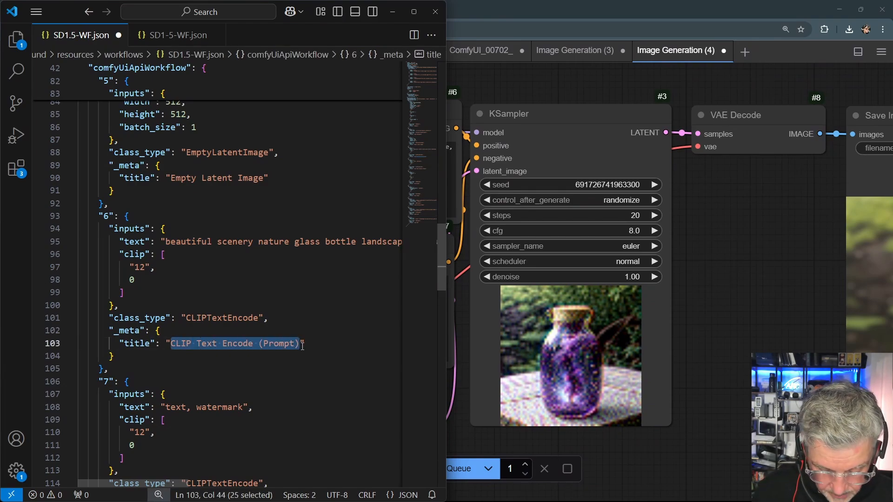
pyautogui.write('prompt"')
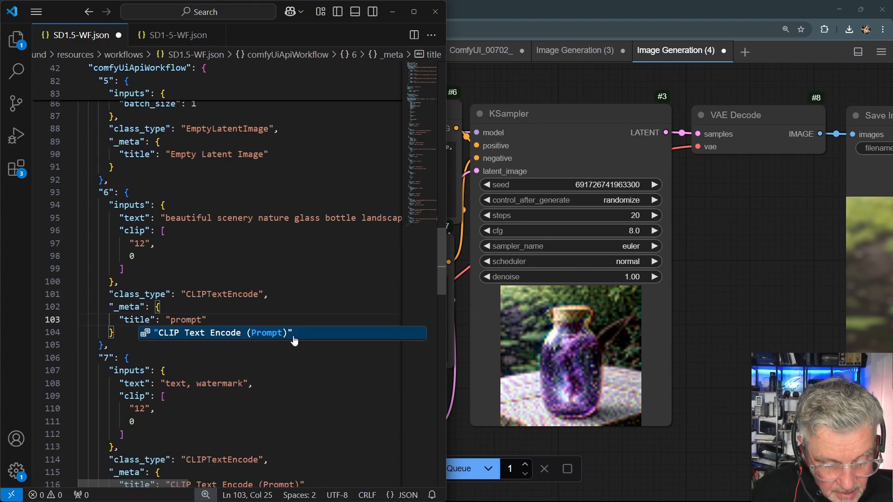
pyautogui.scroll(-3)
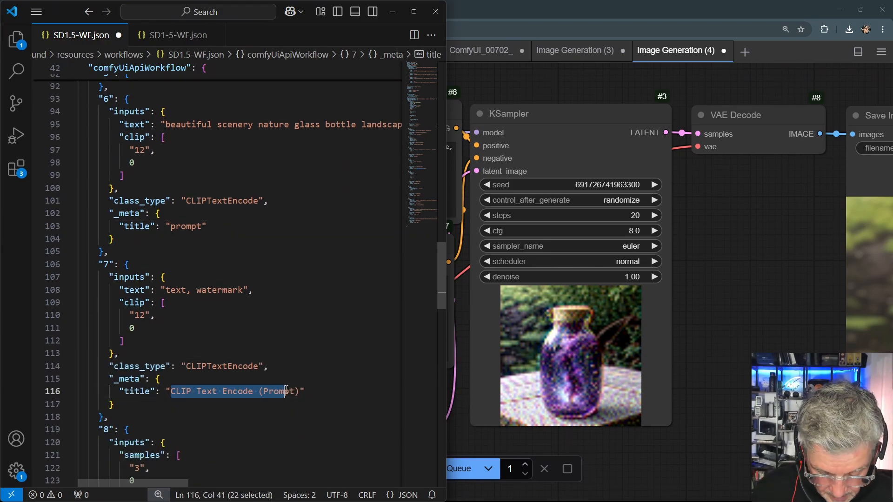
pyautogui.write('negativ')
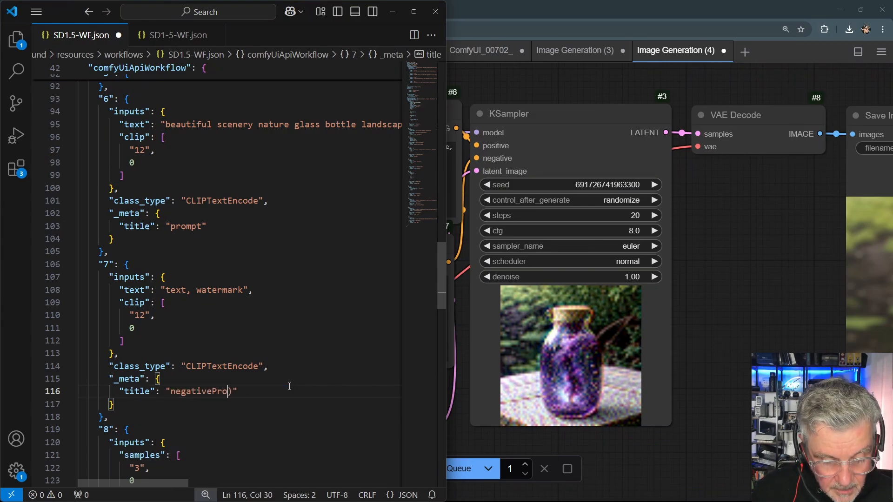
pyautogui.write('mpt')
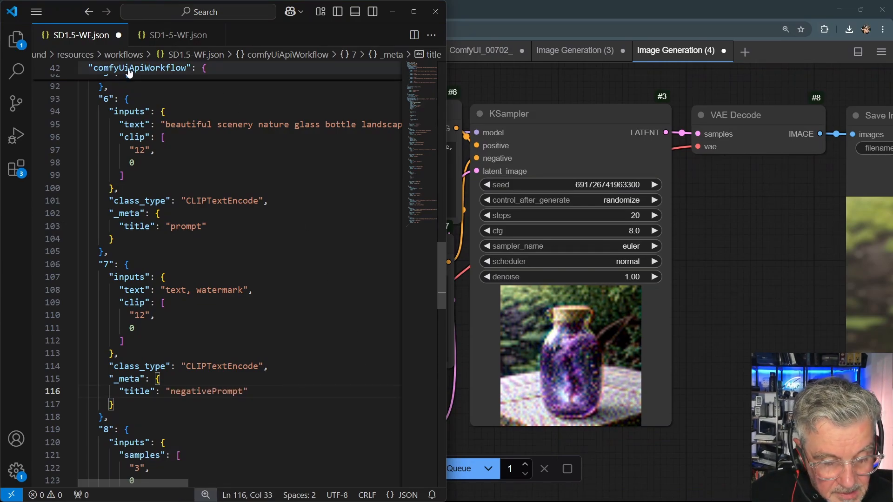
pyautogui.click(36, 11)
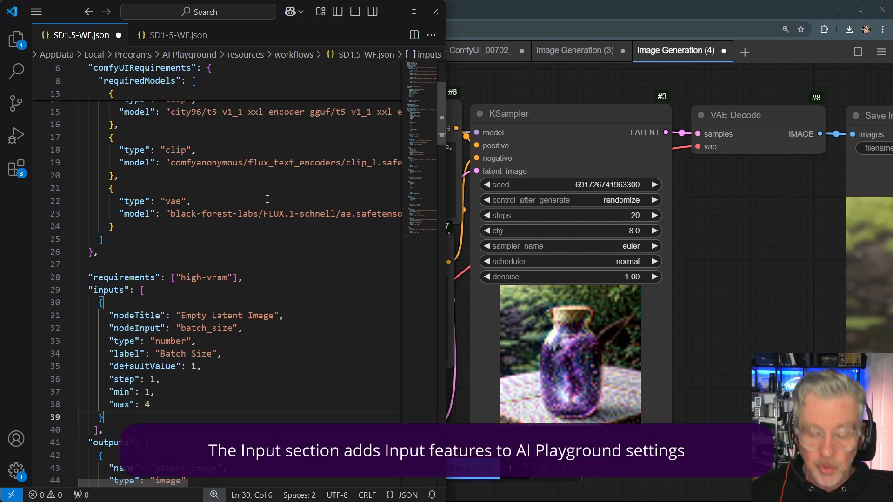
# Review the Batch Size input's nodeTitle Empty Latent Image and batch_size properties, then return to AI Playground
pyautogui.doubleClick(138, 315)
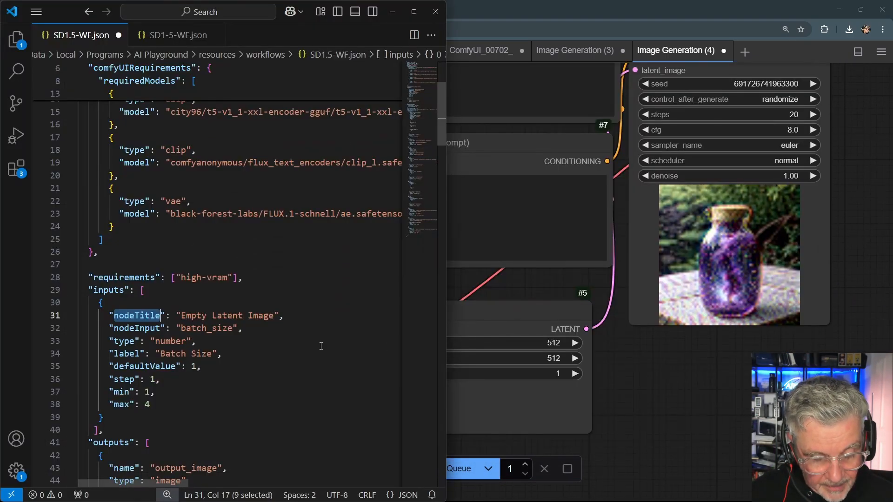
pyautogui.doubleClick(207, 328)
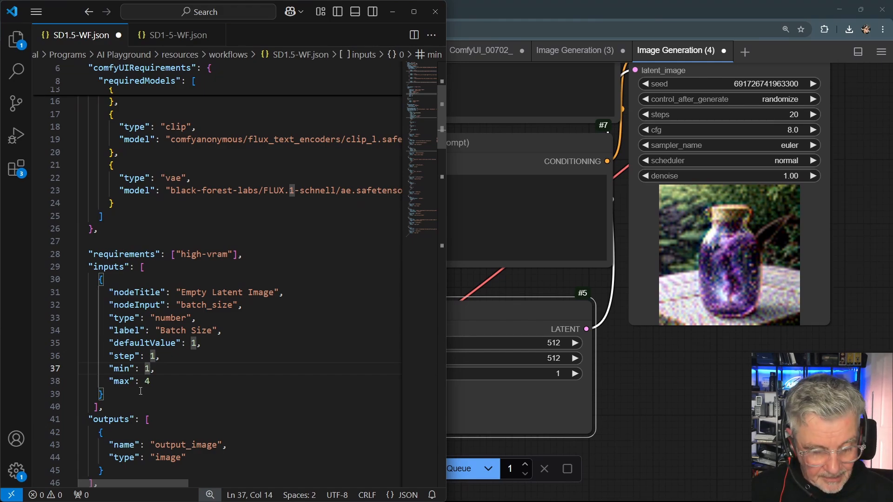
pyautogui.press('alt+tab')
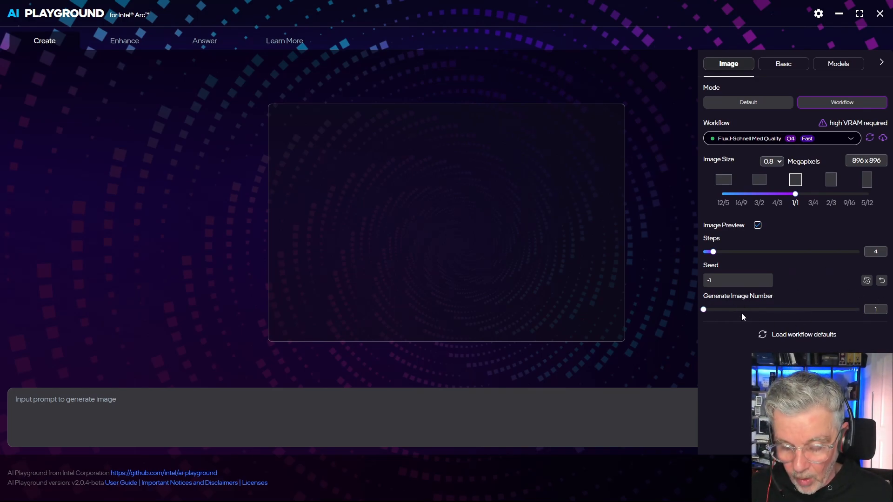
# Sweep the Flux.1-Schnell image-count and steps sliders to their limits and back to 4 steps, 1 image
pyautogui.moveTo(703, 309); pyautogui.dragTo(807, 309)
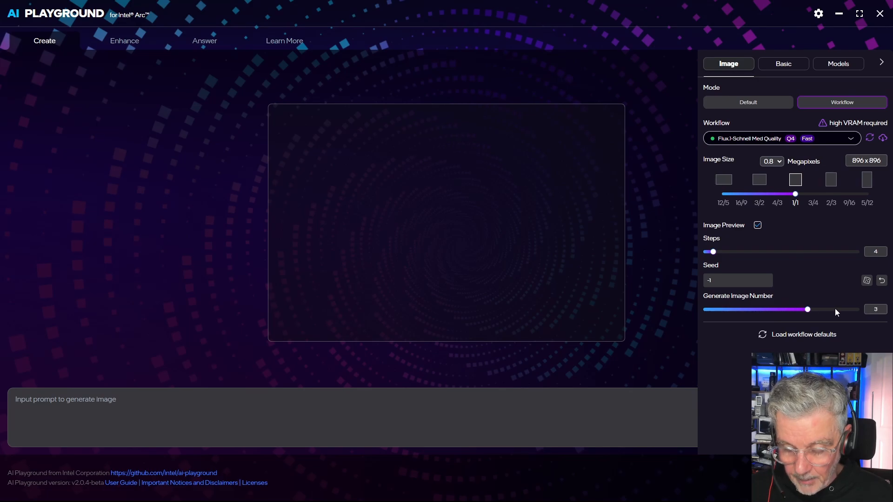
pyautogui.moveTo(807, 308); pyautogui.dragTo(859, 309)
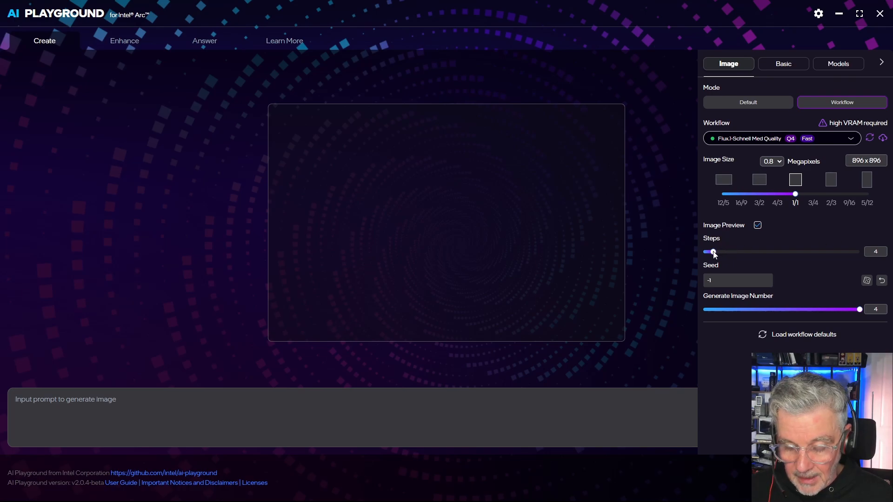
pyautogui.moveTo(713, 252); pyautogui.dragTo(859, 252)
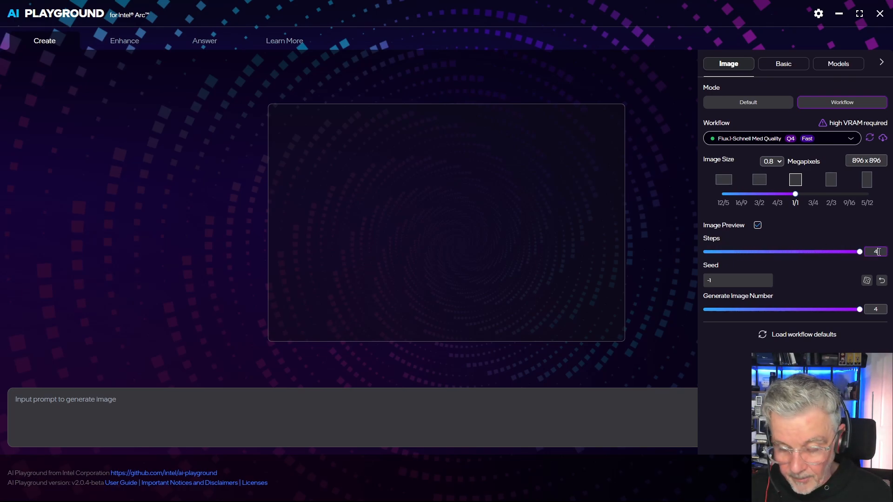
pyautogui.moveTo(859, 309); pyautogui.dragTo(703, 309)
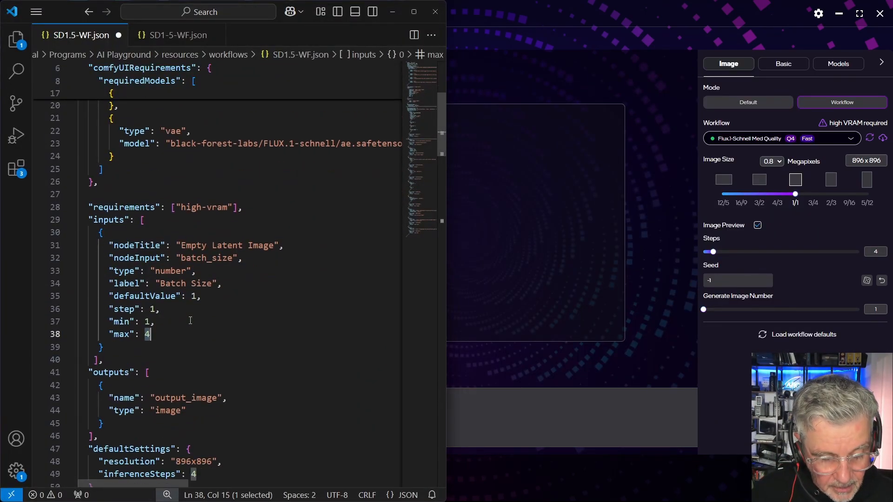
pyautogui.click(36, 12)
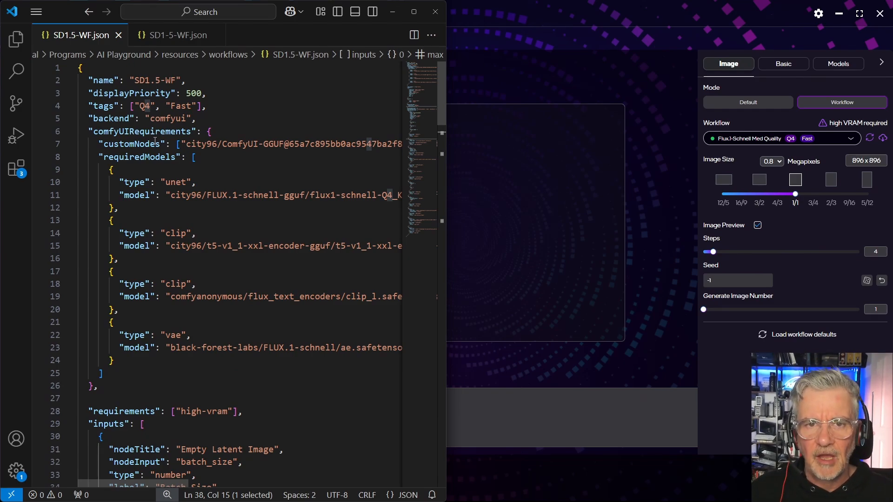
pyautogui.moveTo(266, 146)
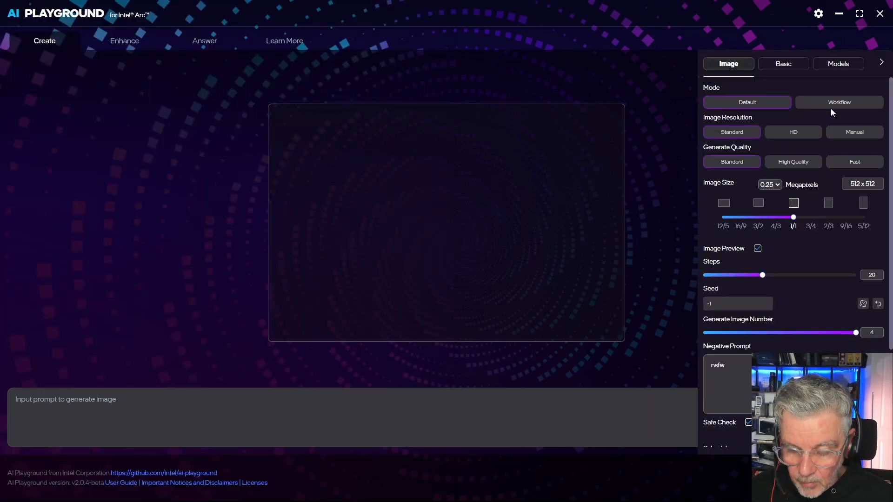
# Select the SD 1.5-WF workflow and settle its new Batch Size slider at 2 after trying 1 and 4
pyautogui.click(839, 103)
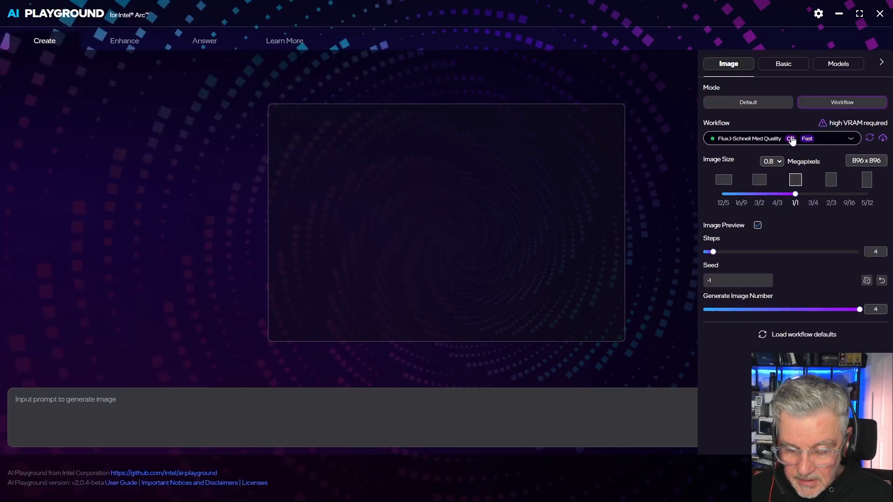
pyautogui.click(850, 138)
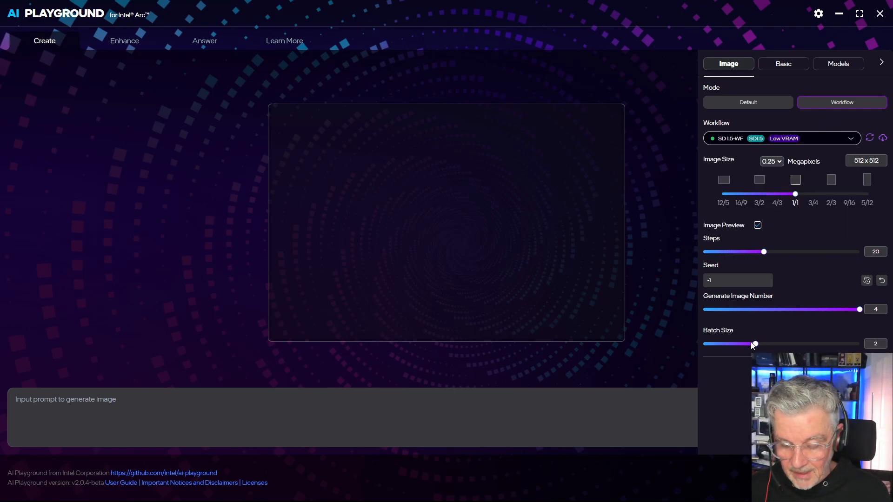
pyautogui.moveTo(754, 344); pyautogui.dragTo(702, 344)
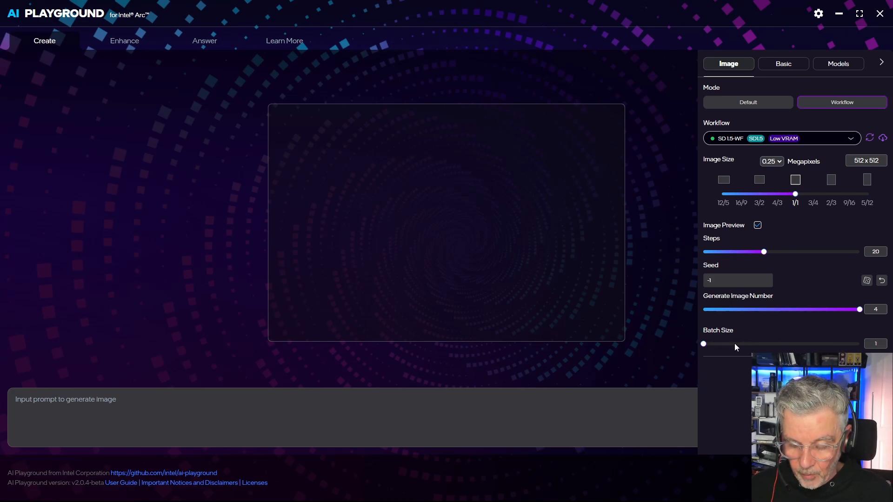
pyautogui.moveTo(703, 343); pyautogui.dragTo(858, 343)
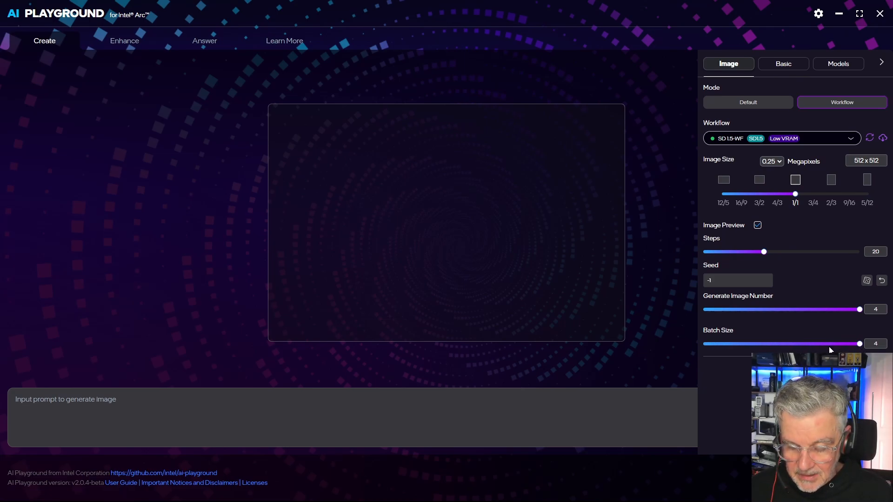
pyautogui.moveTo(859, 344); pyautogui.dragTo(755, 344)
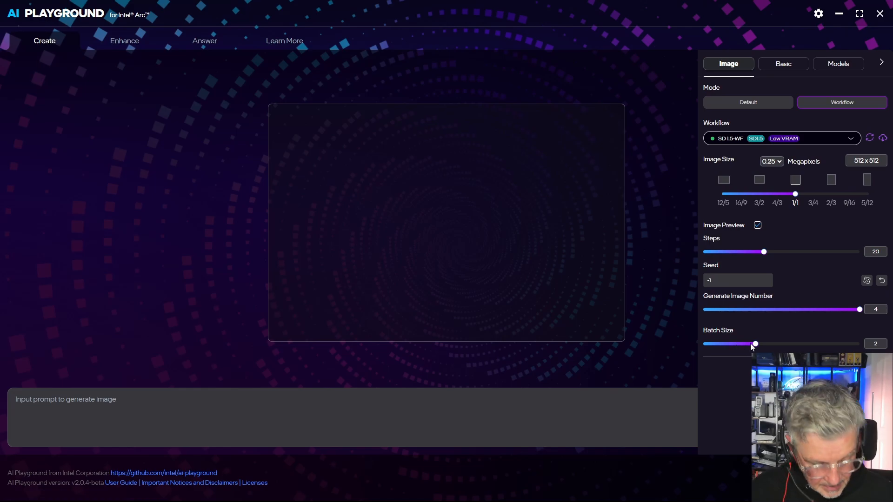
# Generate images from the prompt 'a cat', nudging Batch Size to 3 and back to 2
pyautogui.write('a cat')
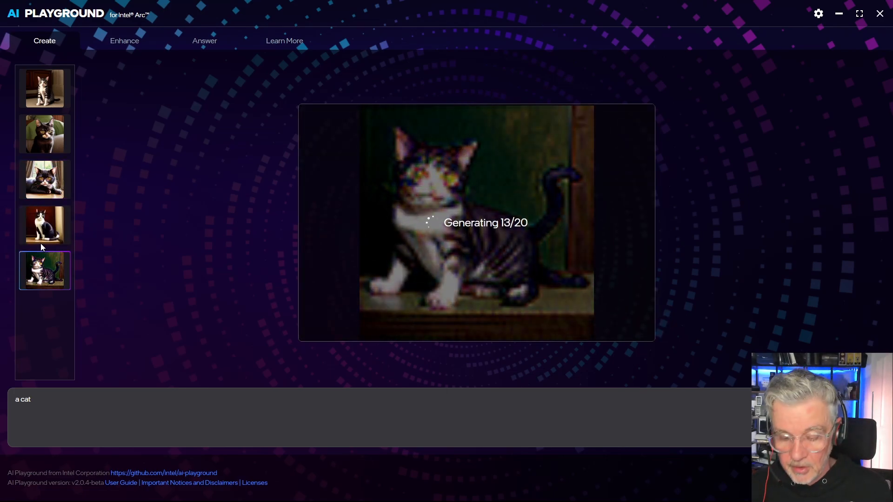
pyautogui.click(881, 61)
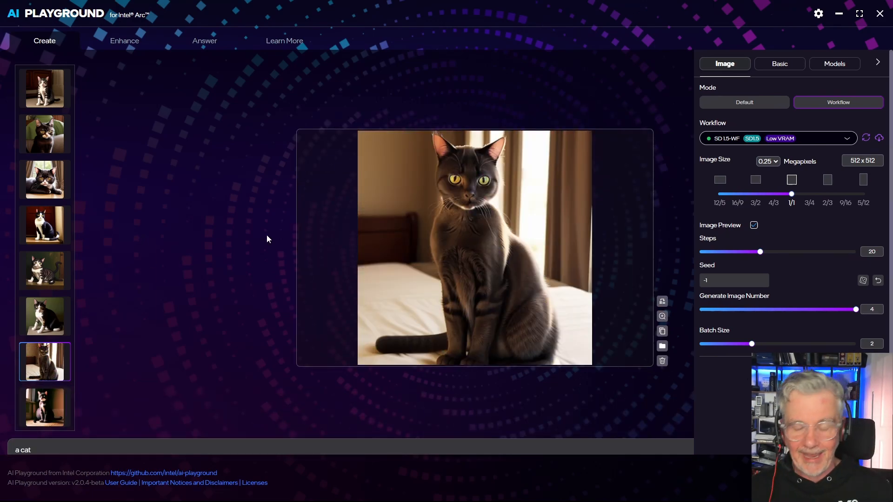
pyautogui.moveTo(771, 339)
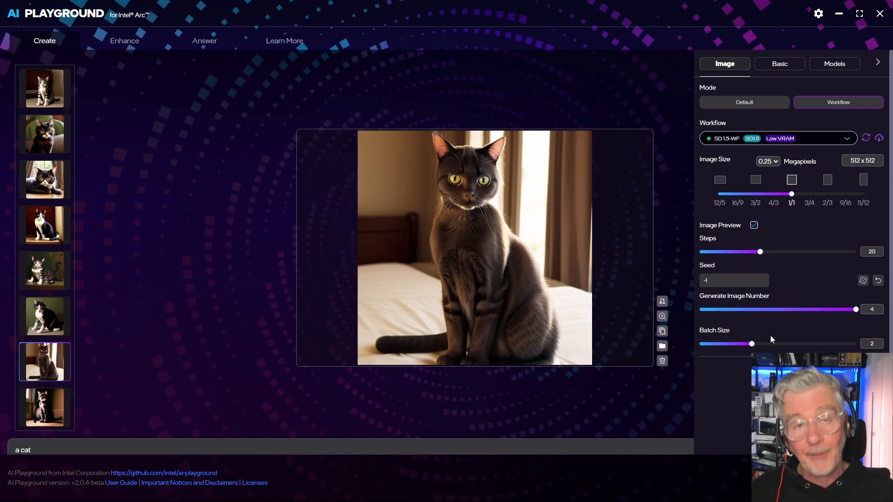
pyautogui.moveTo(751, 344); pyautogui.dragTo(803, 344)
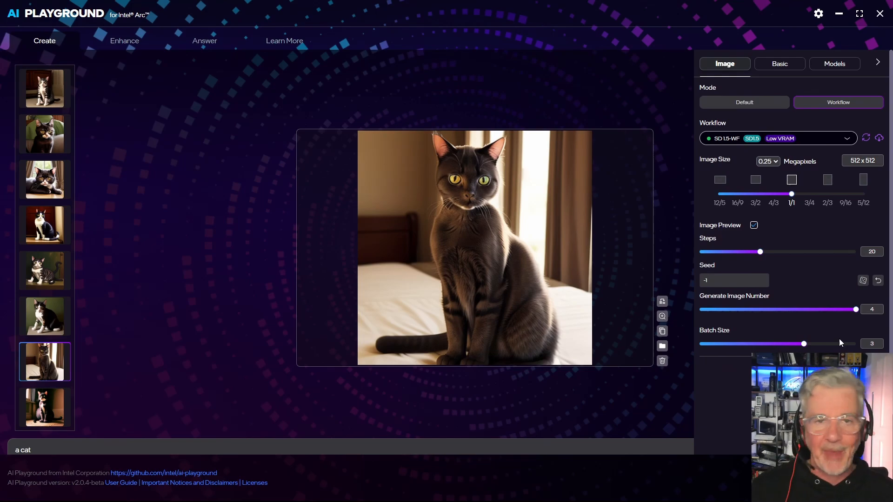
pyautogui.moveTo(804, 343); pyautogui.dragTo(752, 343)
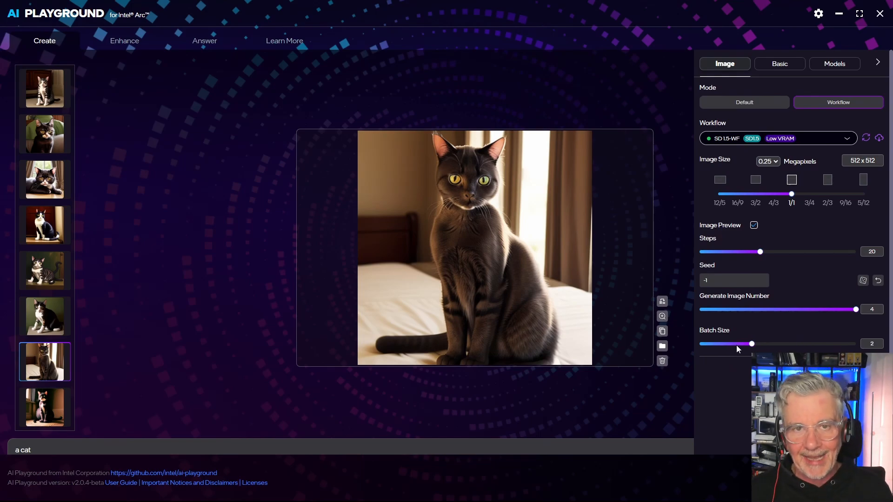